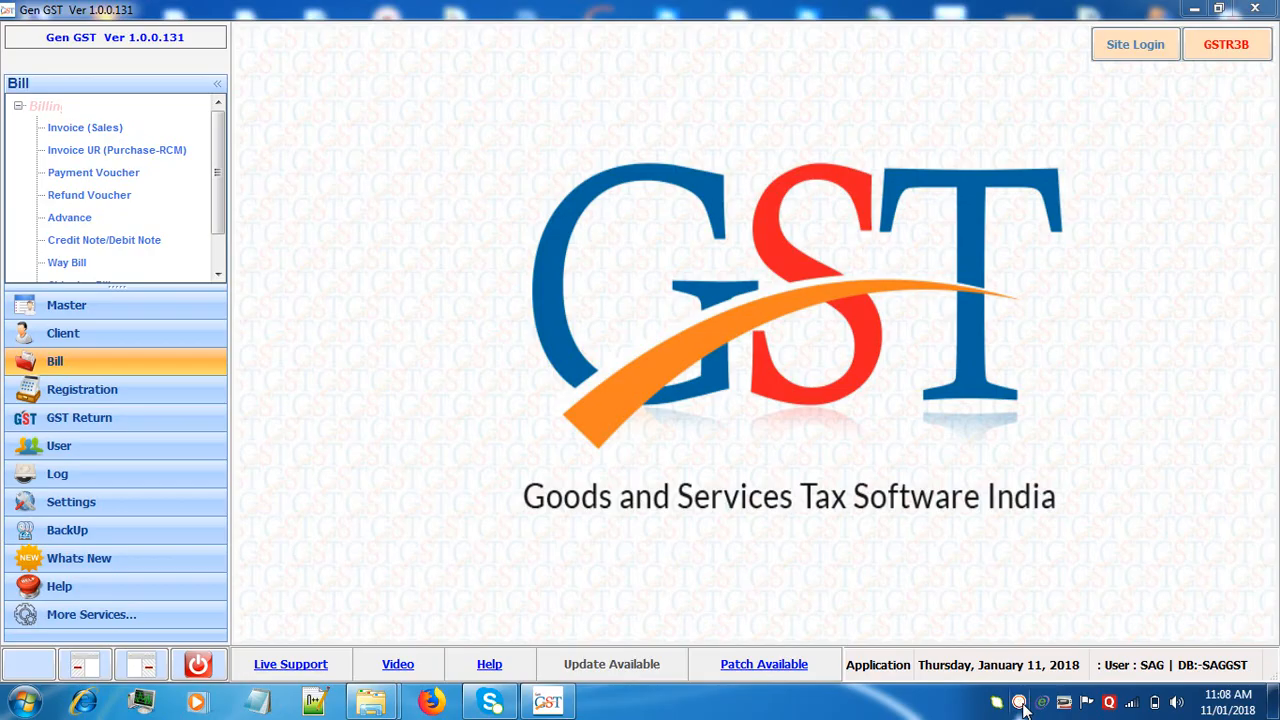
pyautogui.moveTo(365, 353)
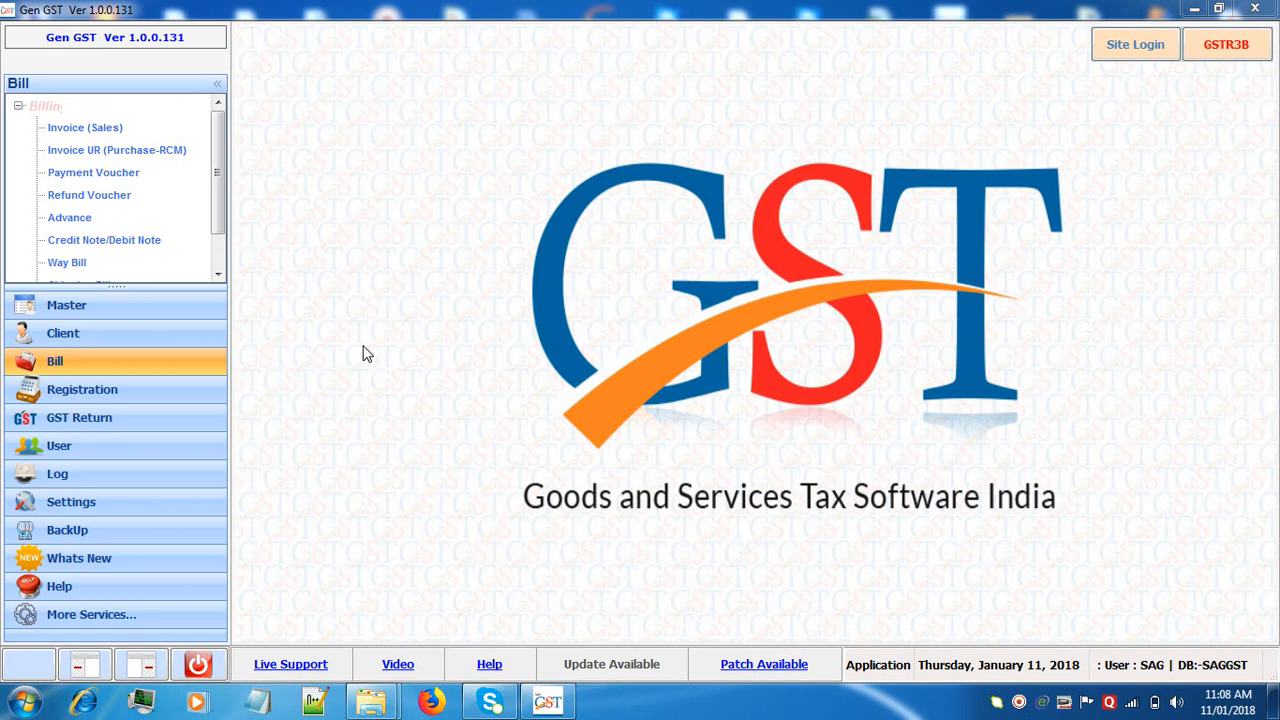
pyautogui.moveTo(270, 279)
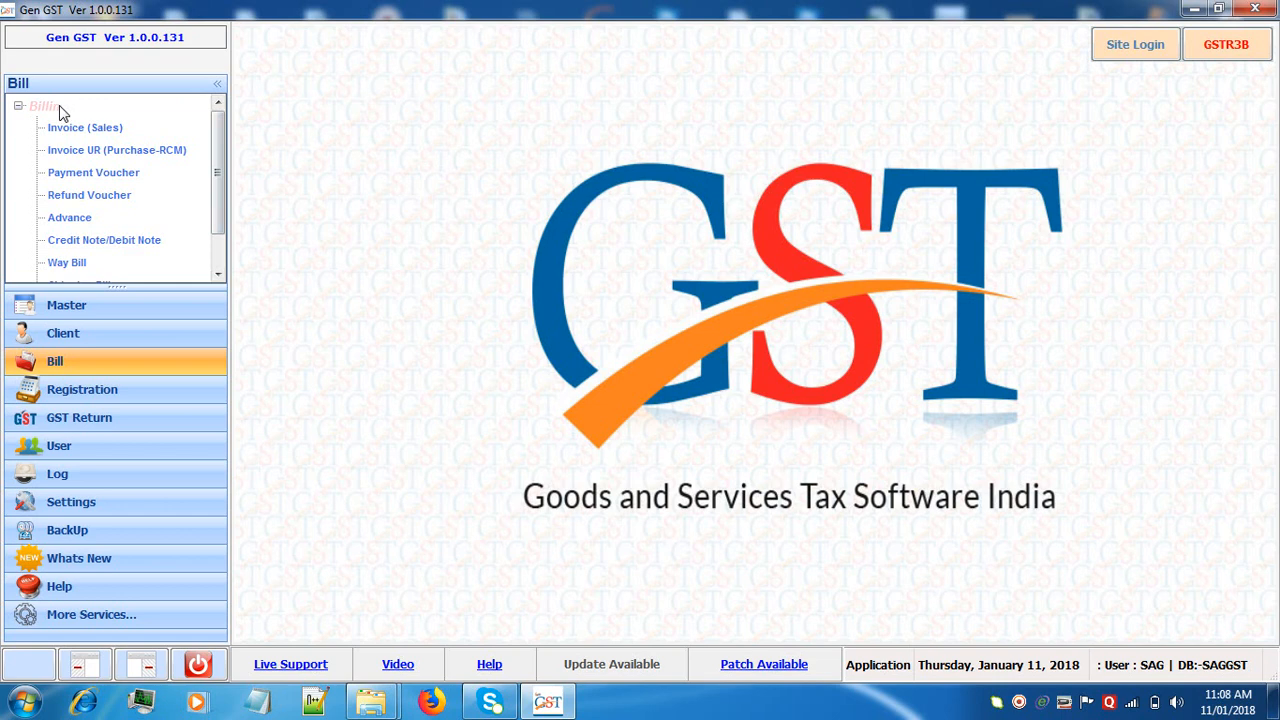
pyautogui.moveTo(77, 118)
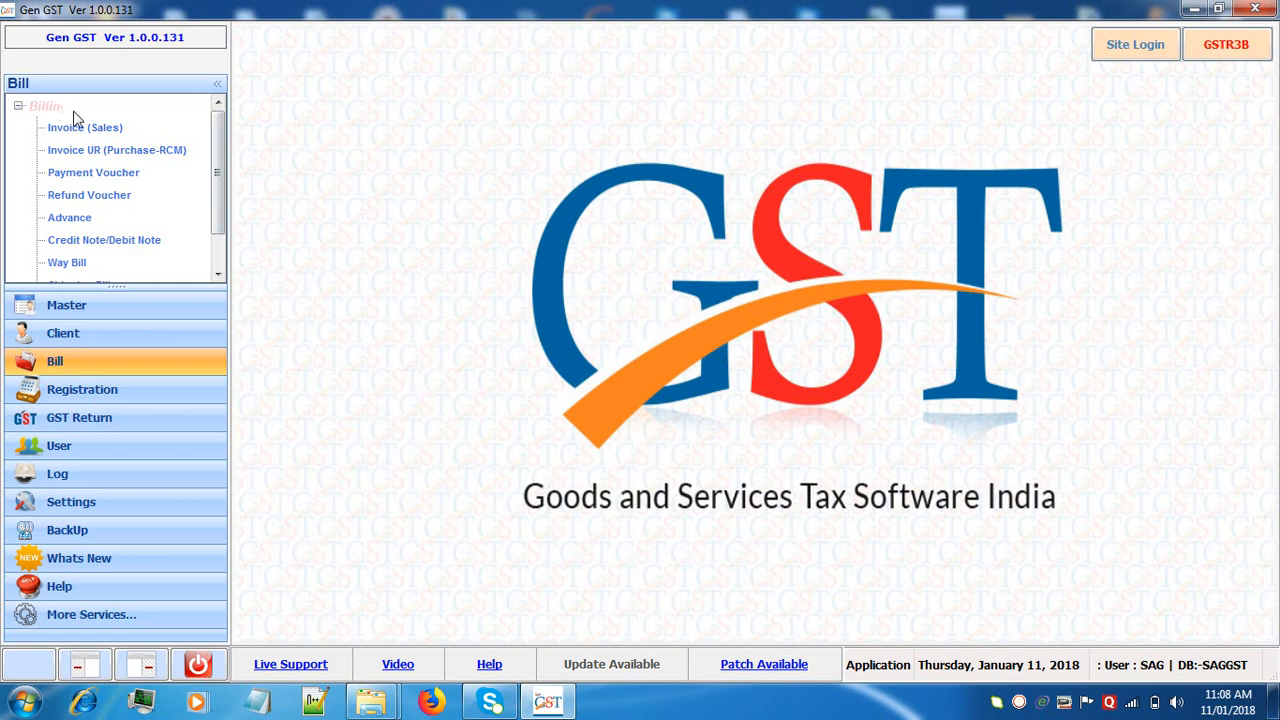
# Open Bill Setup for SATISH ENTERPRISES and save its 2017-18 invoice billing settings.
pyautogui.scroll(-3)
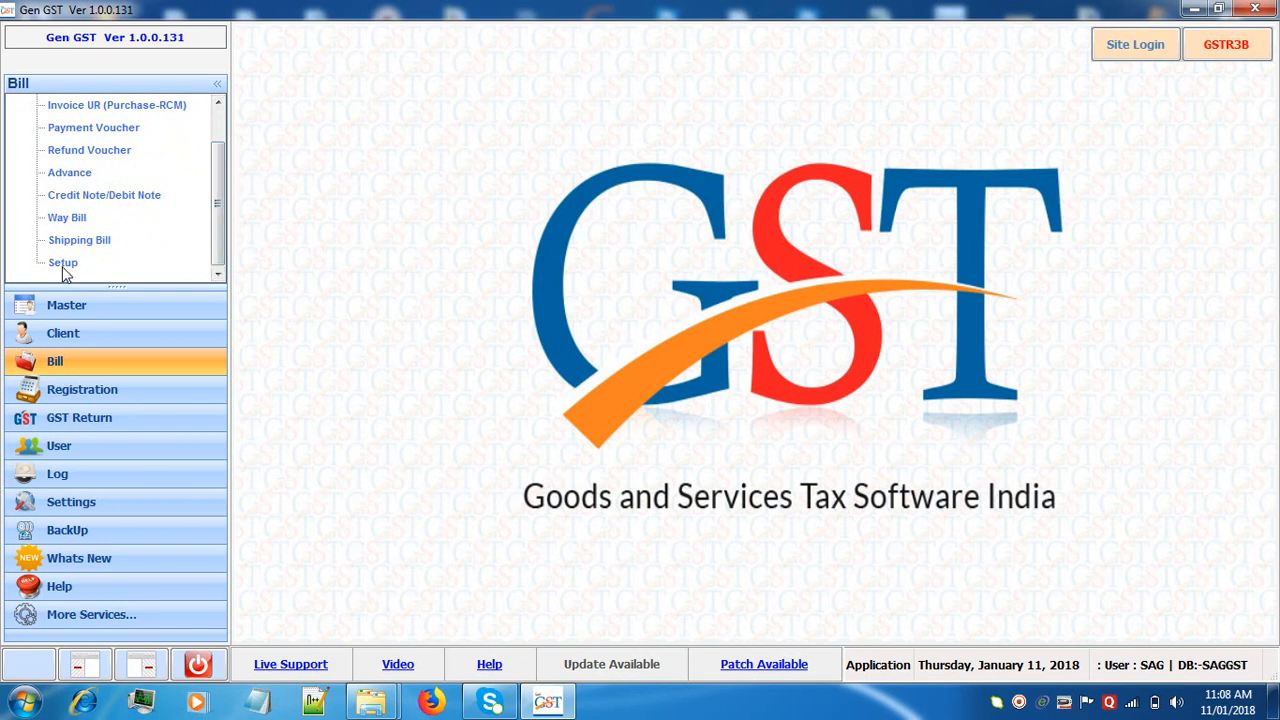
pyautogui.click(63, 262)
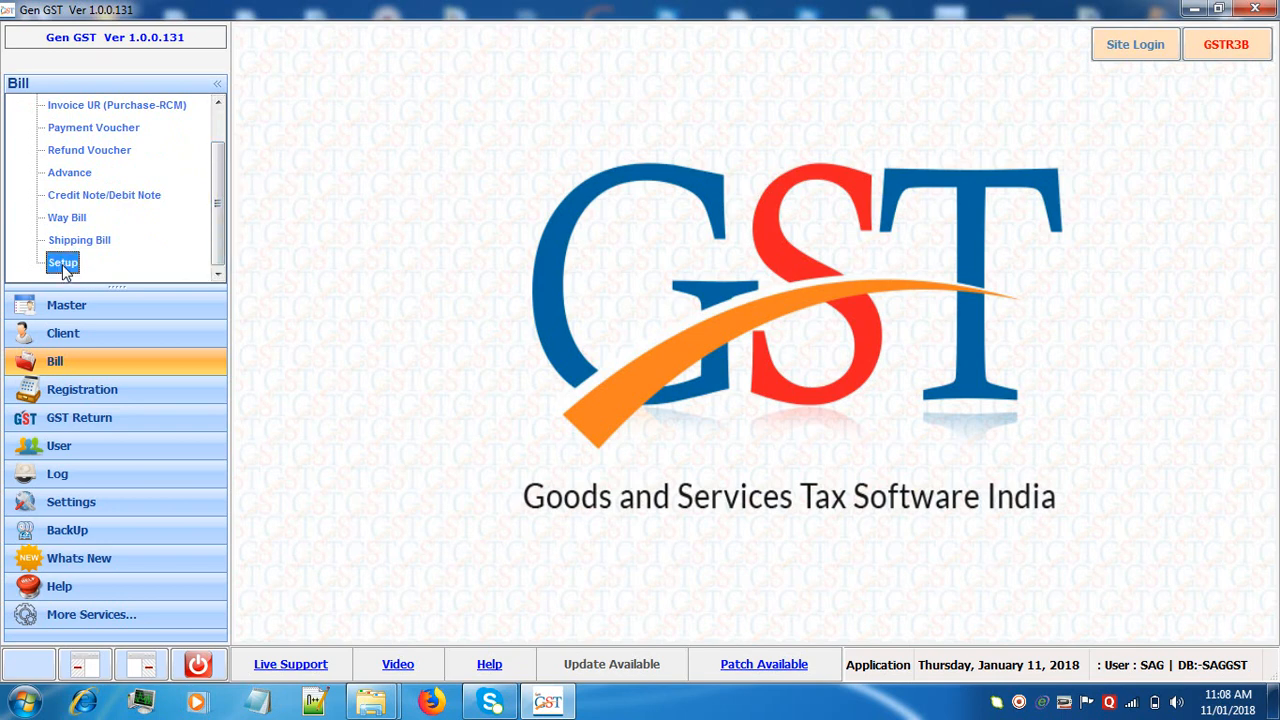
pyautogui.click(62, 262)
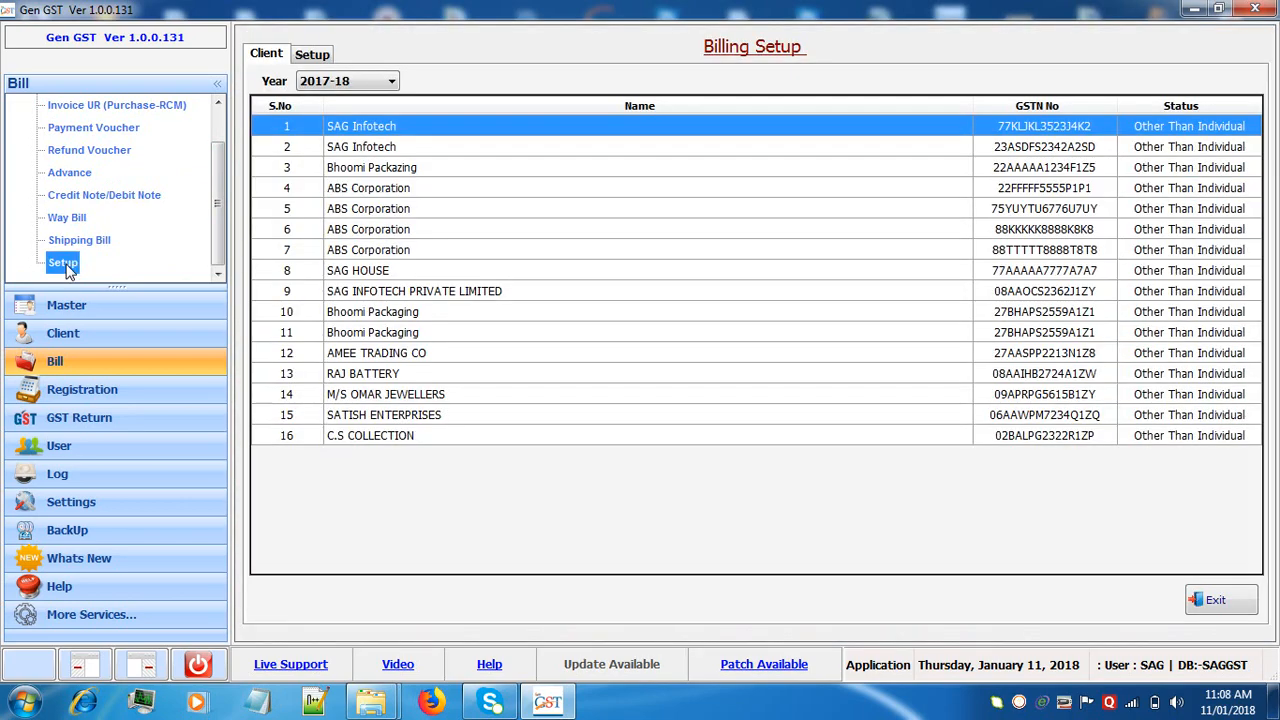
pyautogui.click(384, 414)
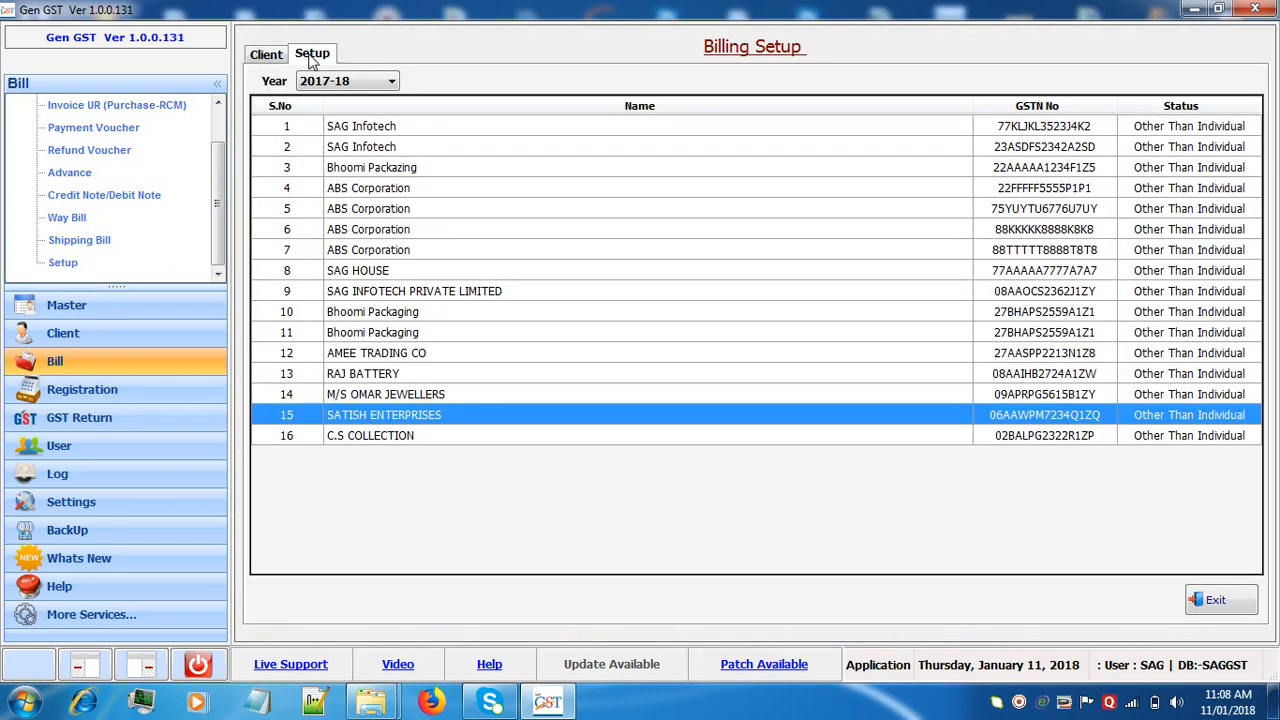
pyautogui.doubleClick(384, 414)
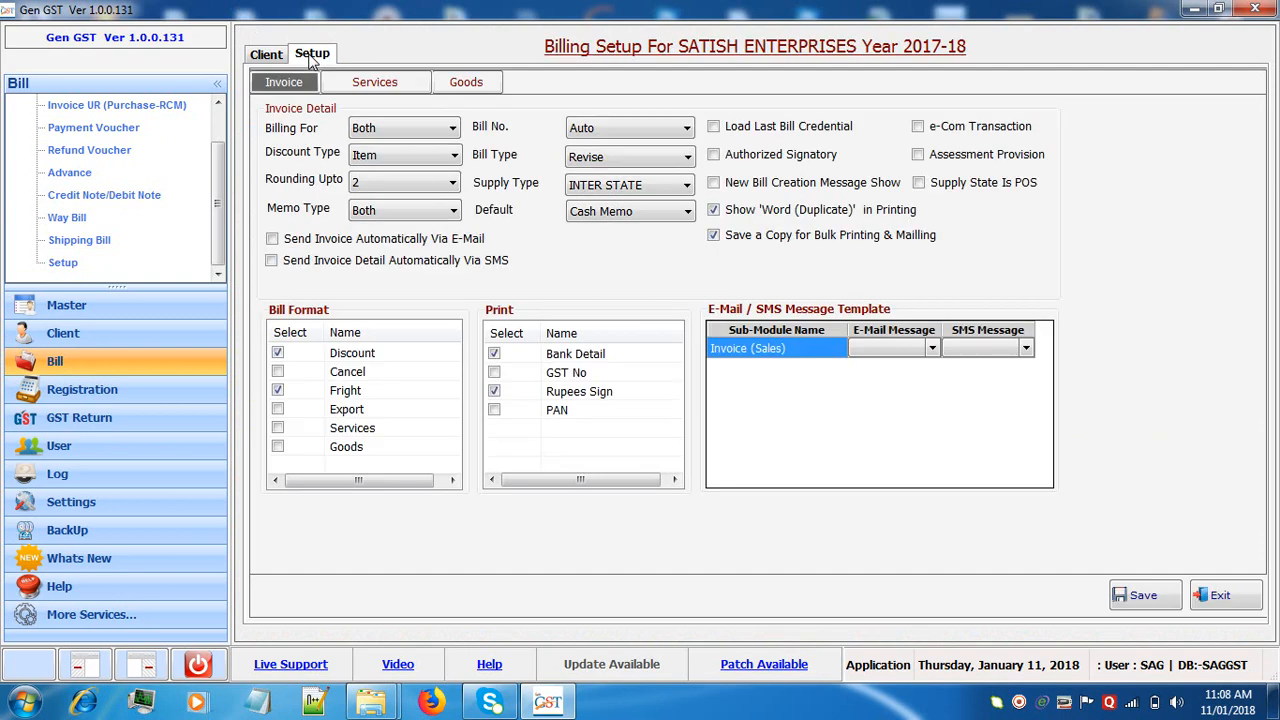
pyautogui.click(404, 127)
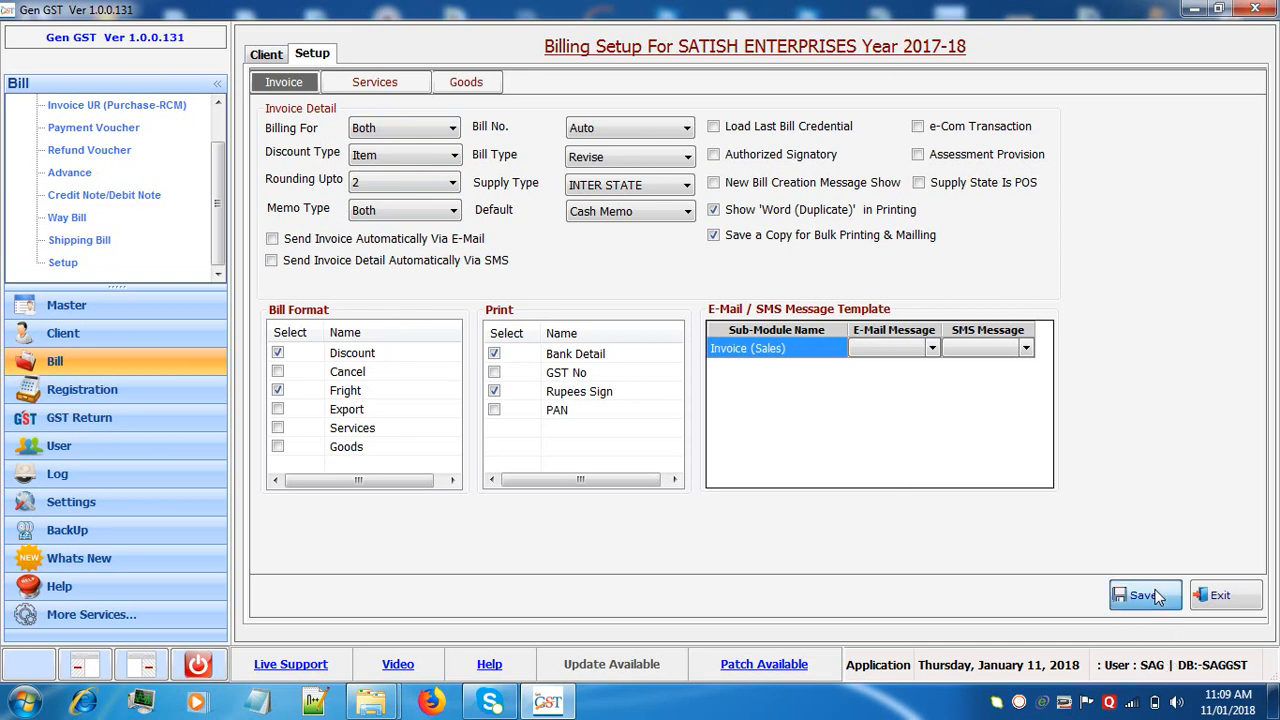
pyautogui.click(1142, 595)
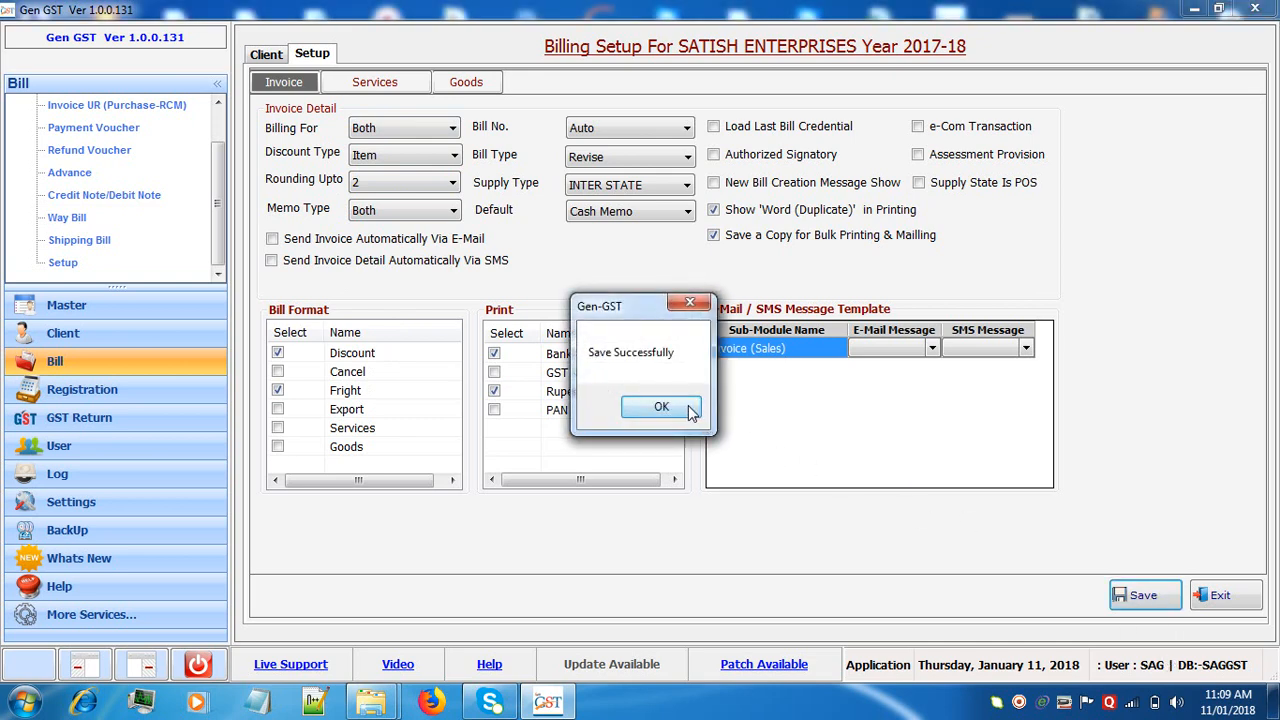
pyautogui.click(661, 407)
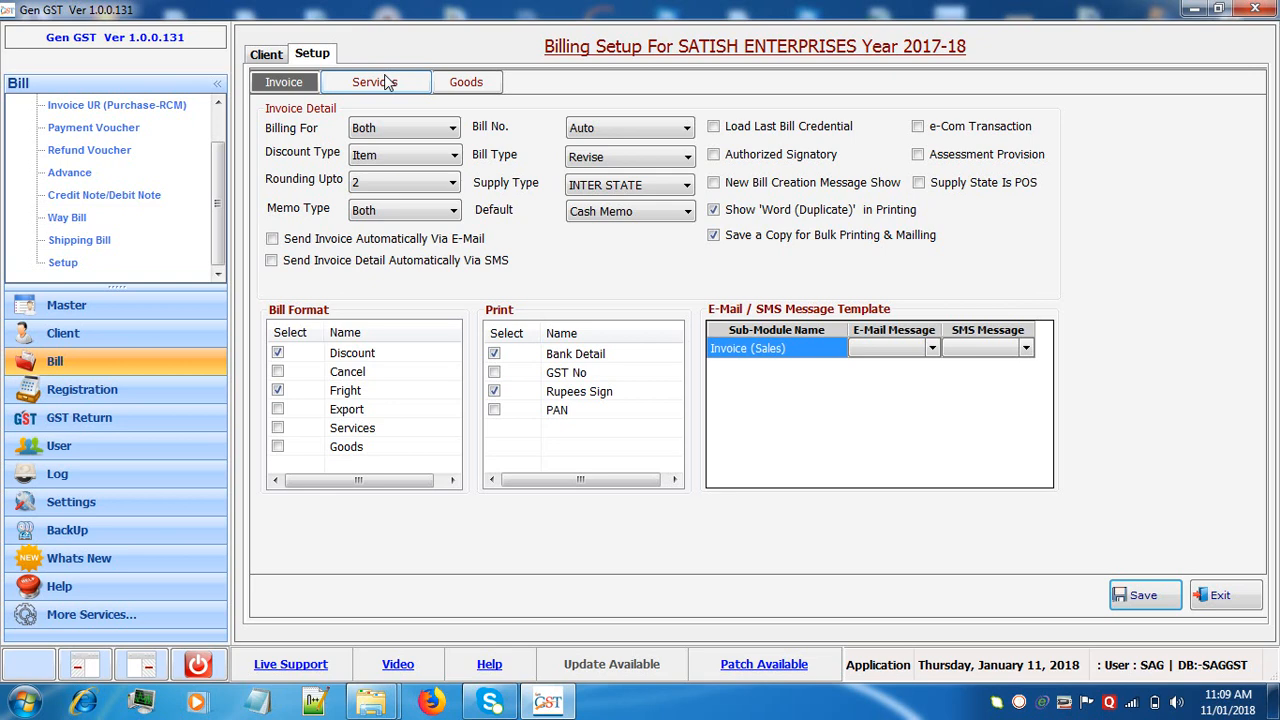
# Save the Services billing settings, then bring up the Goods billing settings.
pyautogui.click(375, 82)
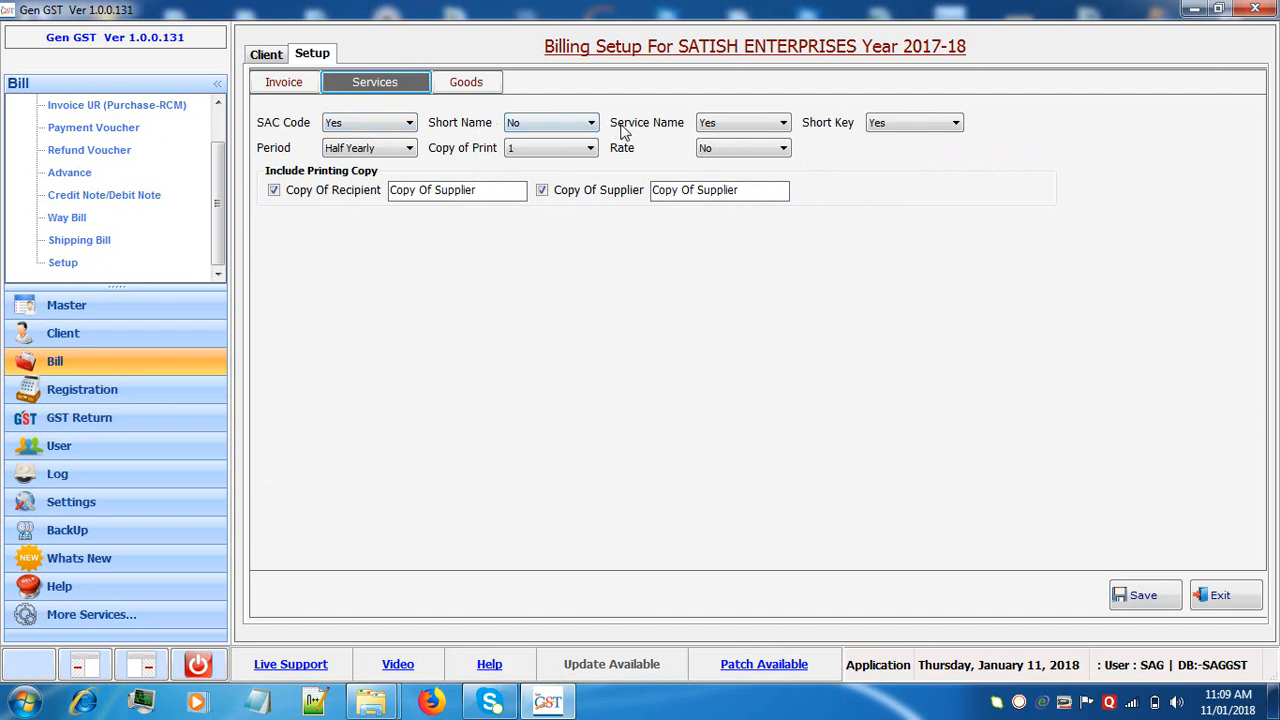
pyautogui.moveTo(605, 140)
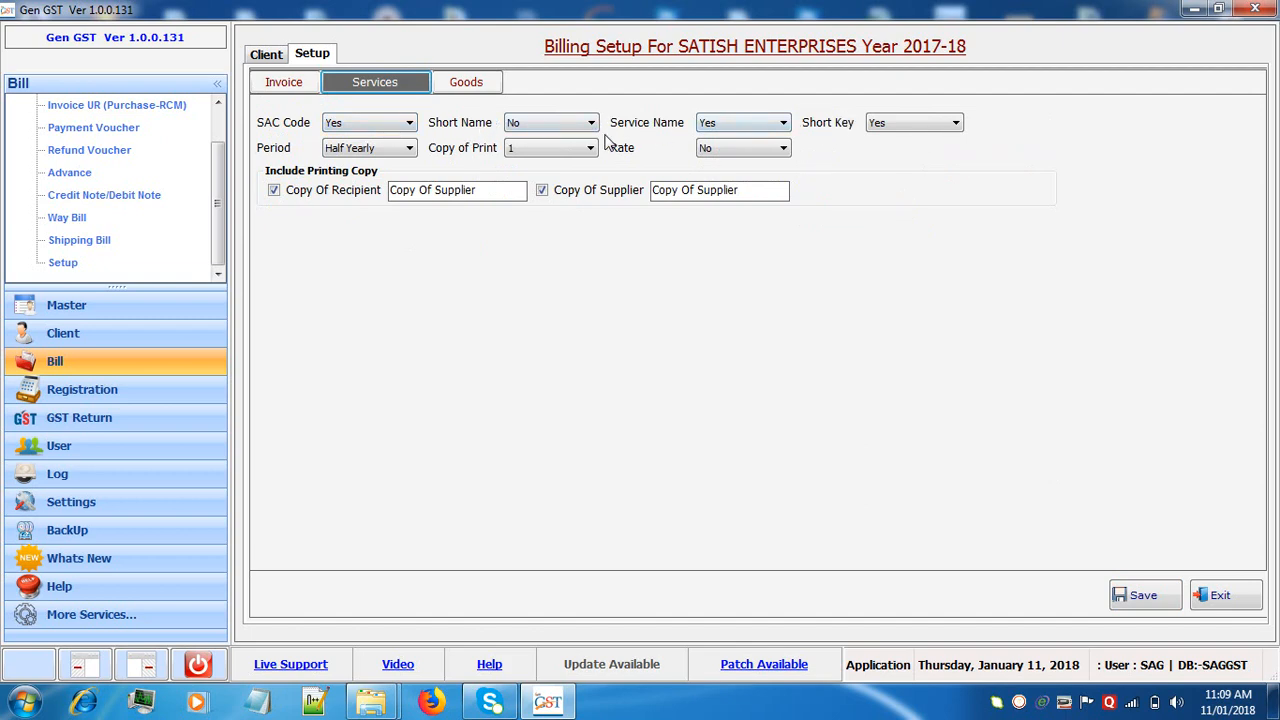
pyautogui.moveTo(660, 151)
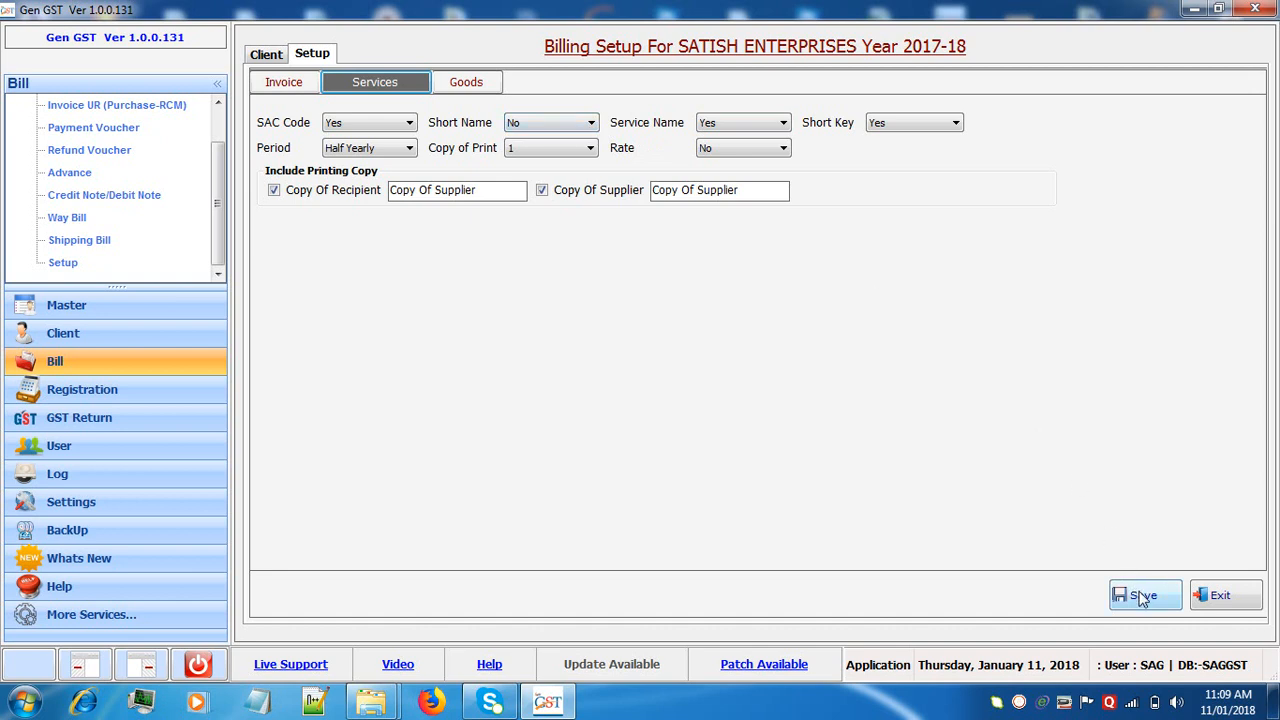
pyautogui.click(1143, 595)
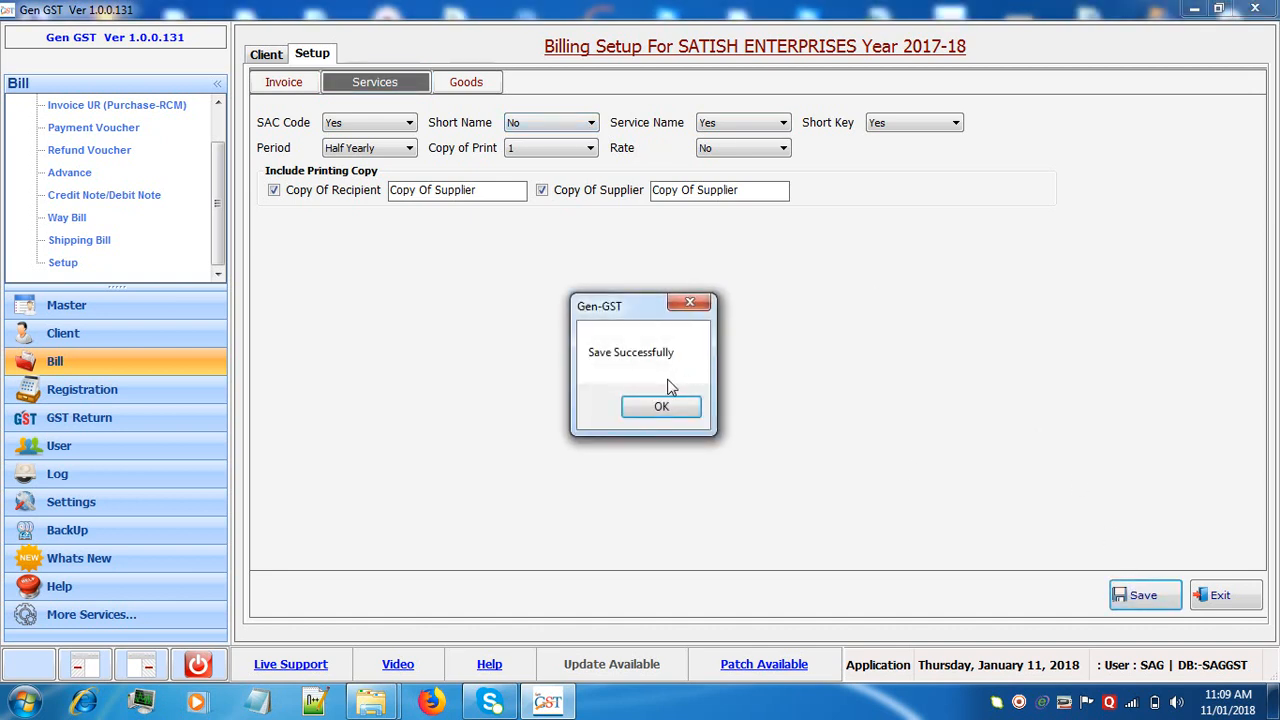
pyautogui.click(661, 406)
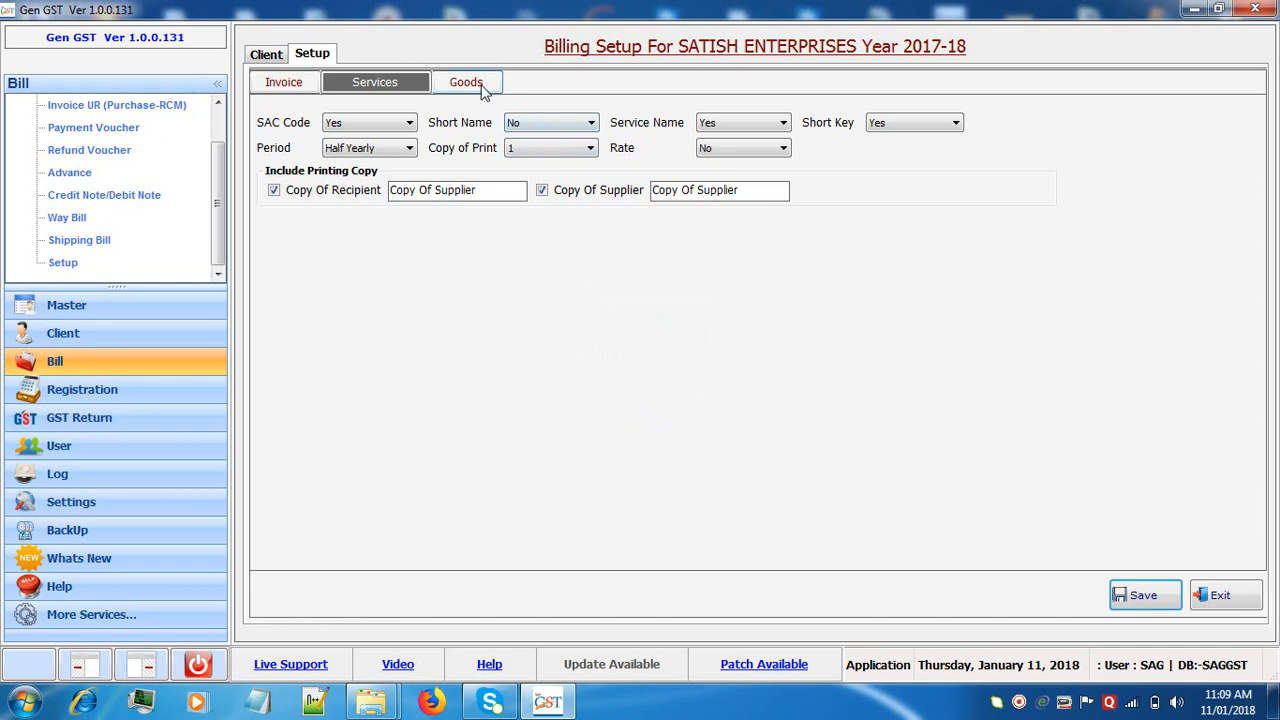
pyautogui.click(466, 82)
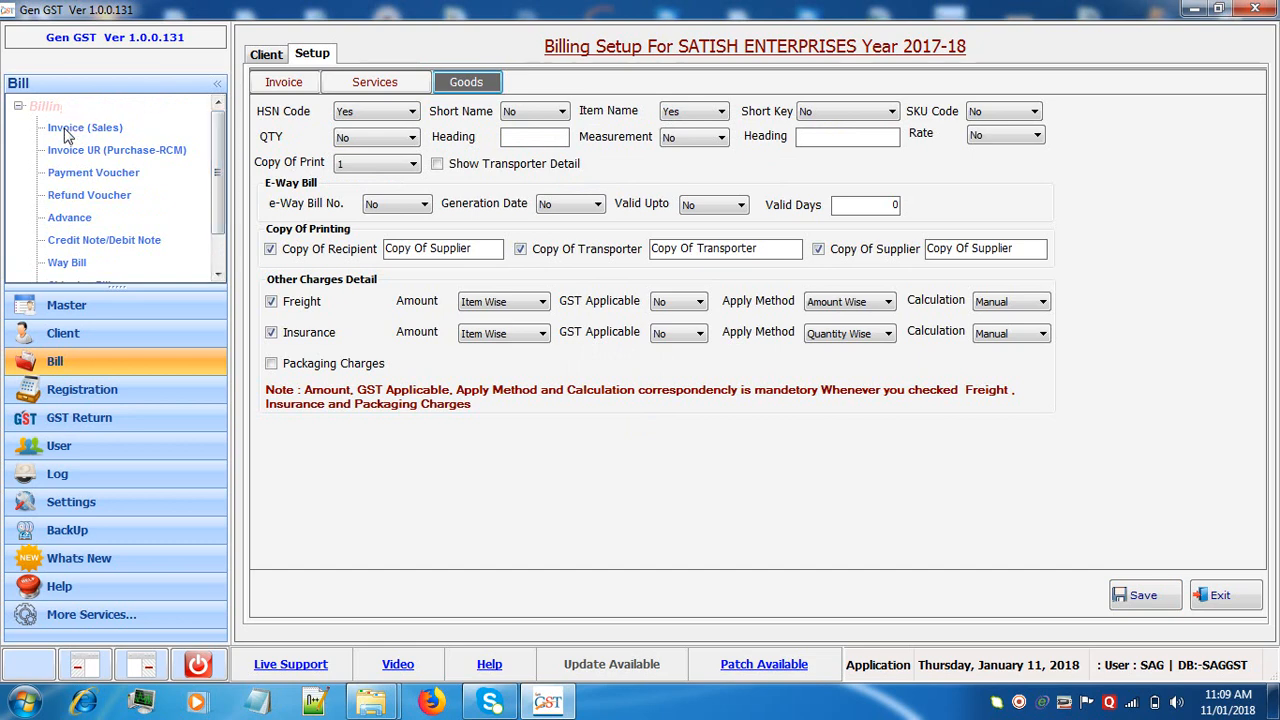
# Show the SATISH ENTERPRISES receiver list under Invoice (Sales).
pyautogui.click(85, 127)
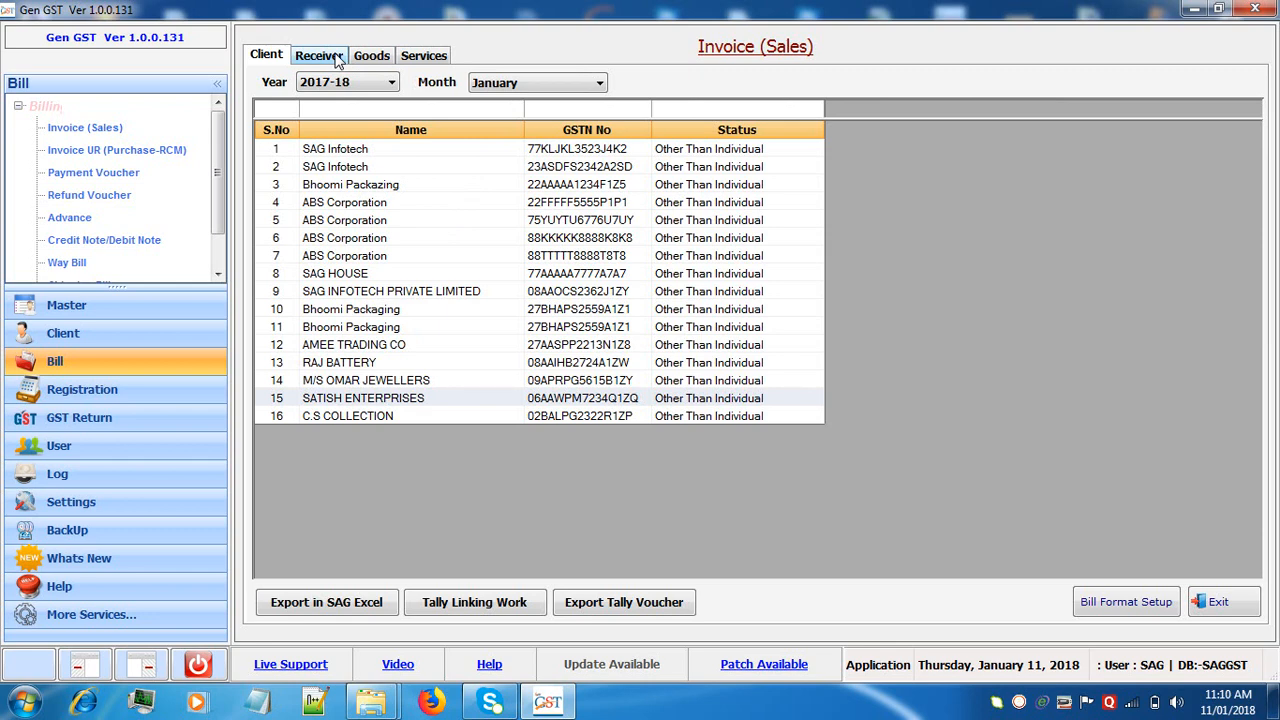
pyautogui.click(319, 55)
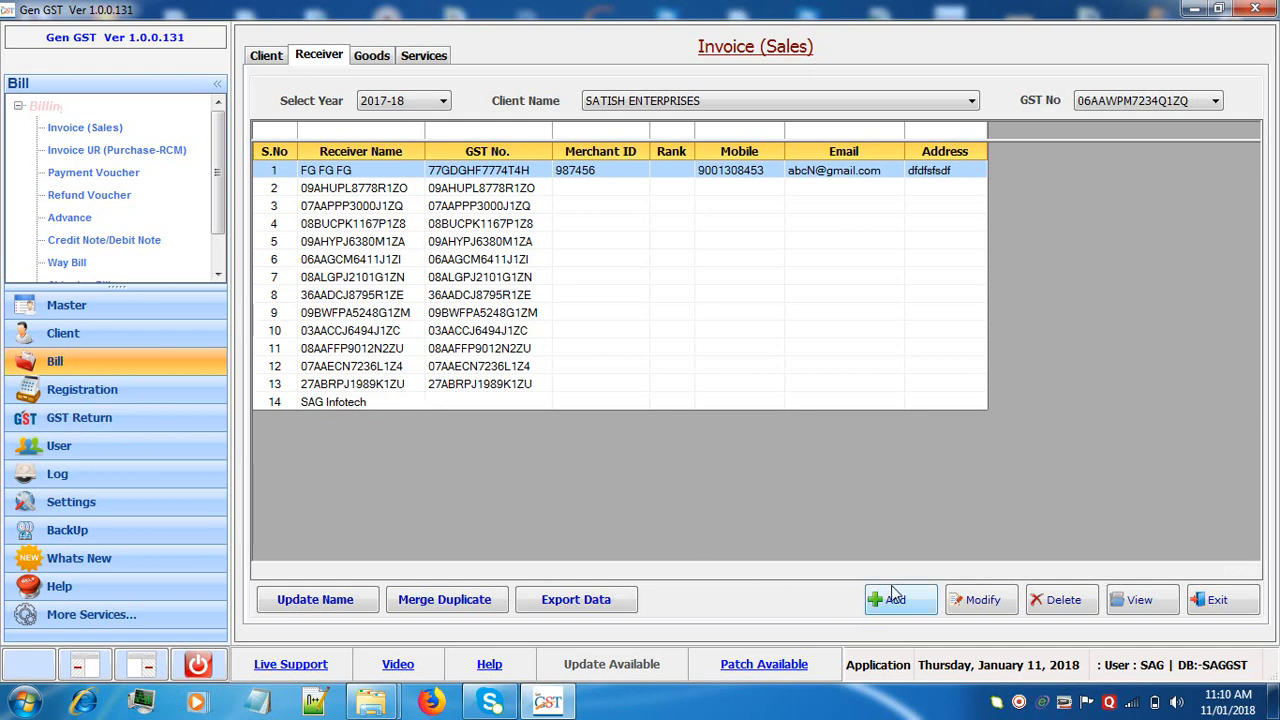
# Start a new receiver using the Short form.
pyautogui.click(899, 599)
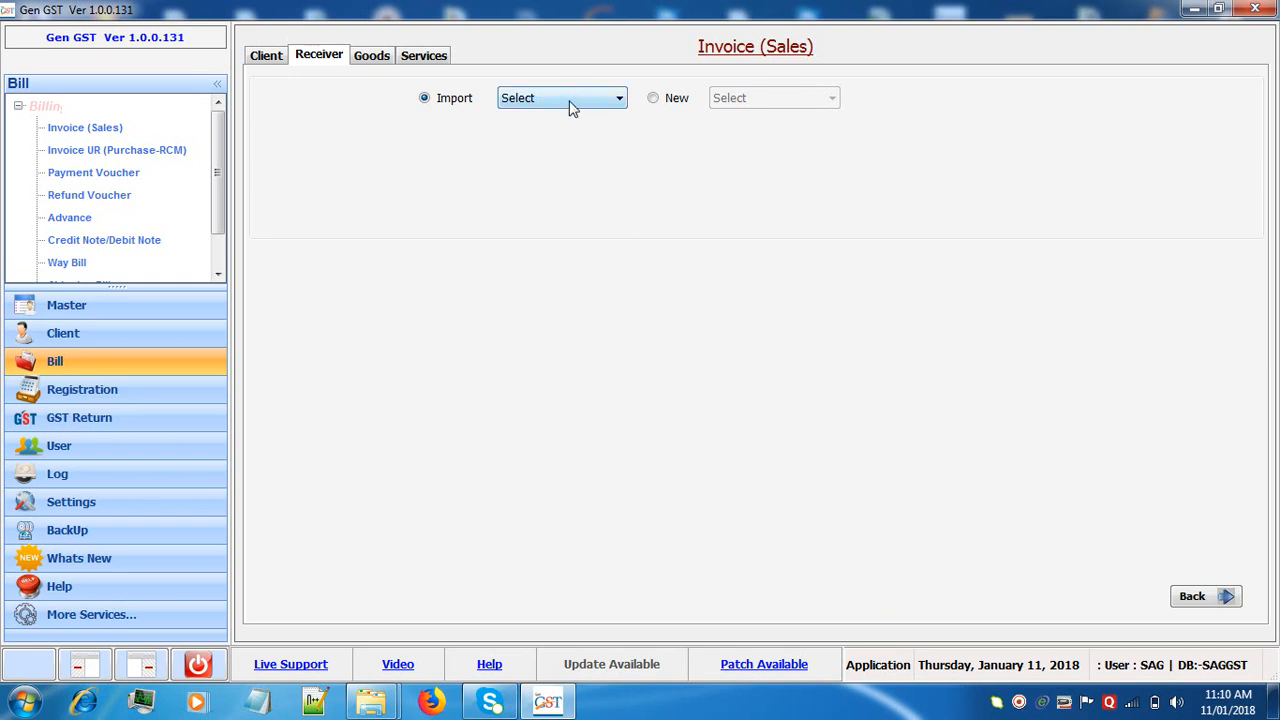
pyautogui.click(560, 97)
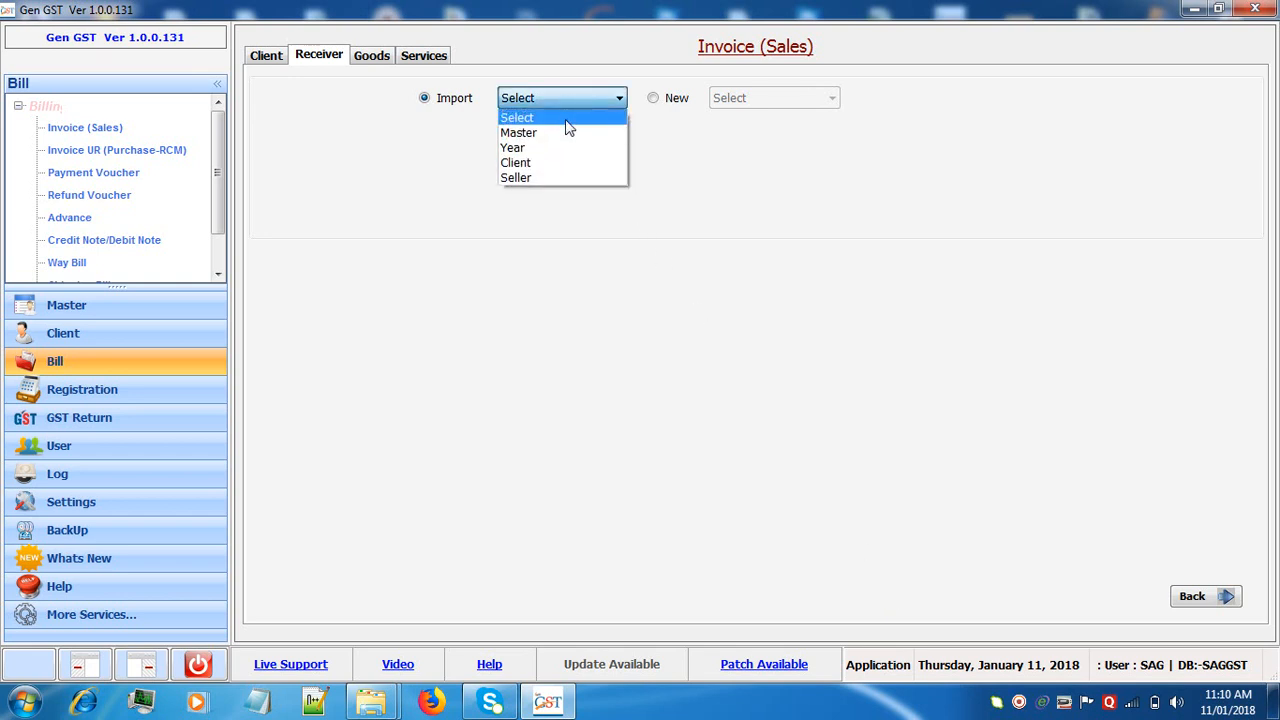
pyautogui.moveTo(560, 147)
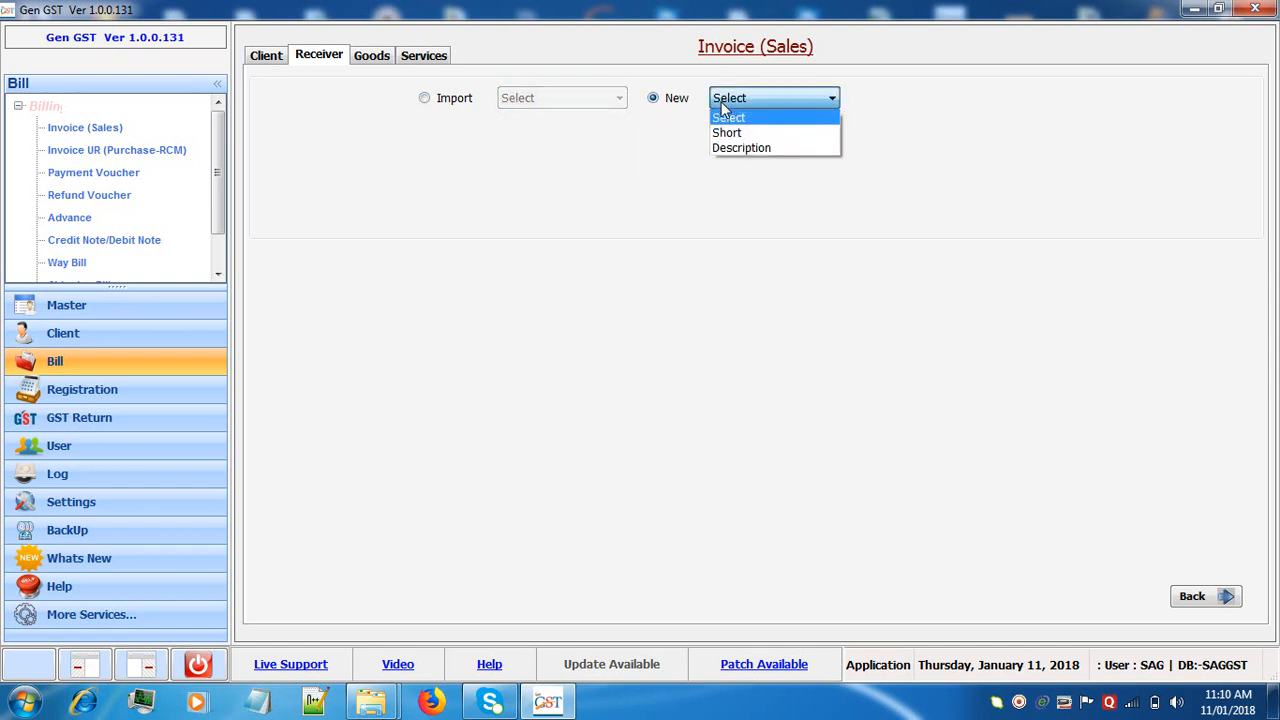
pyautogui.moveTo(726, 132)
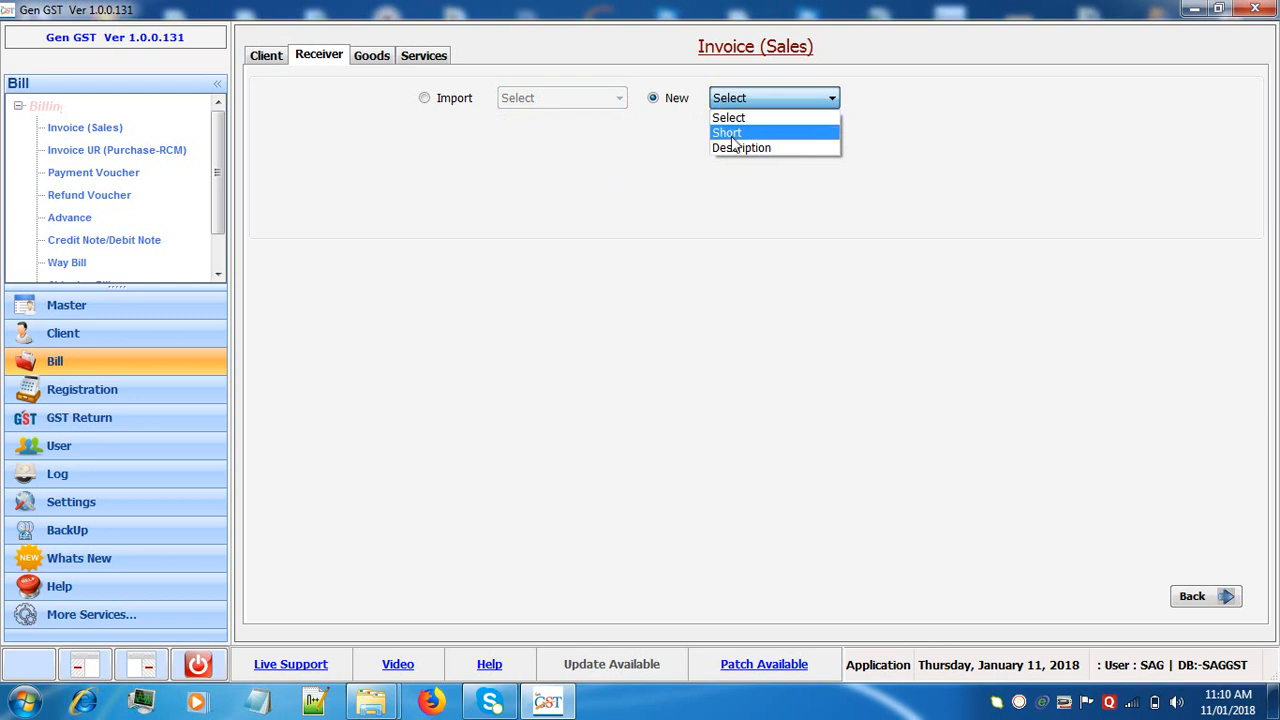
pyautogui.click(726, 132)
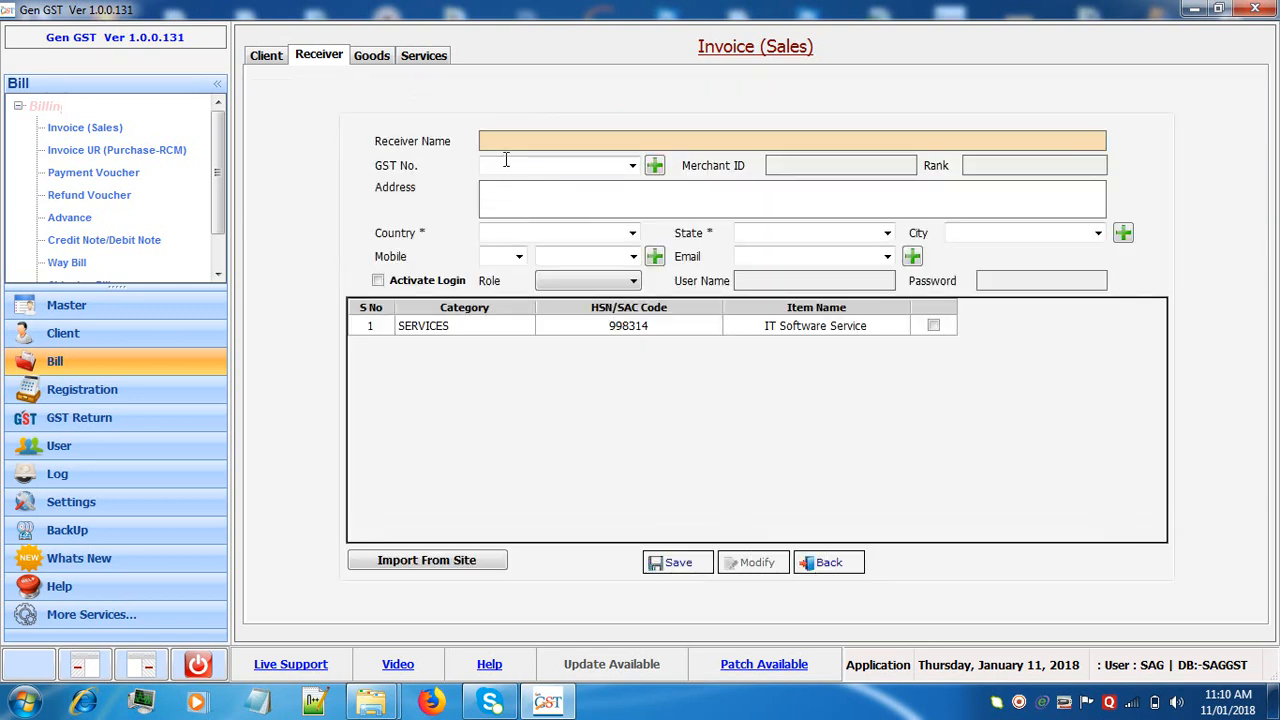
# Enter receiver GST 00MNNNB0000V0JM in India, Dadra & Nagar Haveli, then list goods invoices.
pyautogui.write('SA')
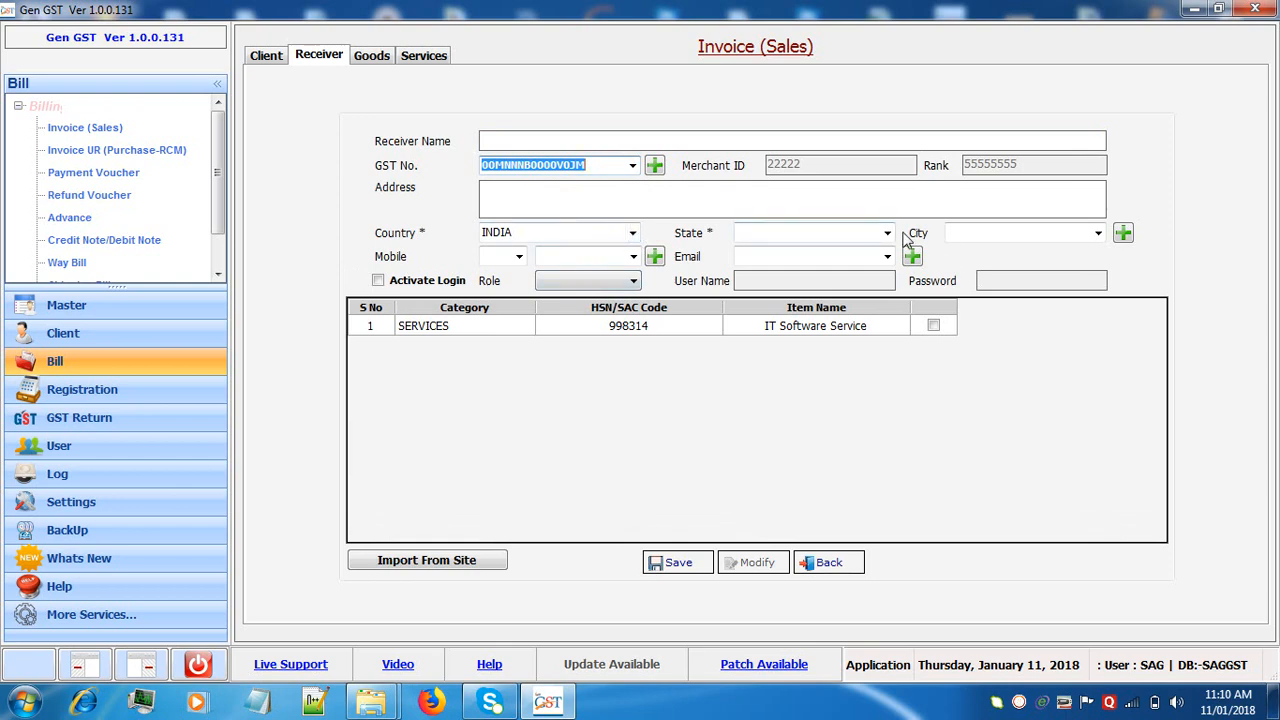
pyautogui.click(885, 232)
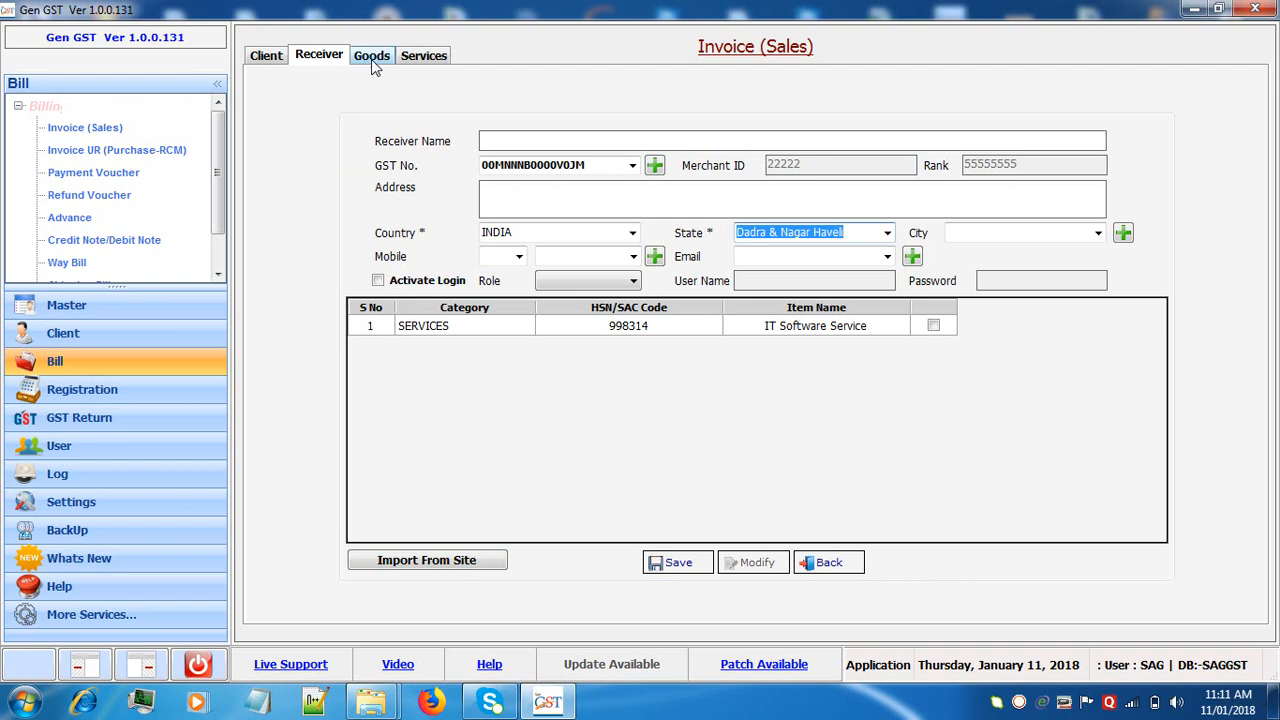
pyautogui.click(371, 55)
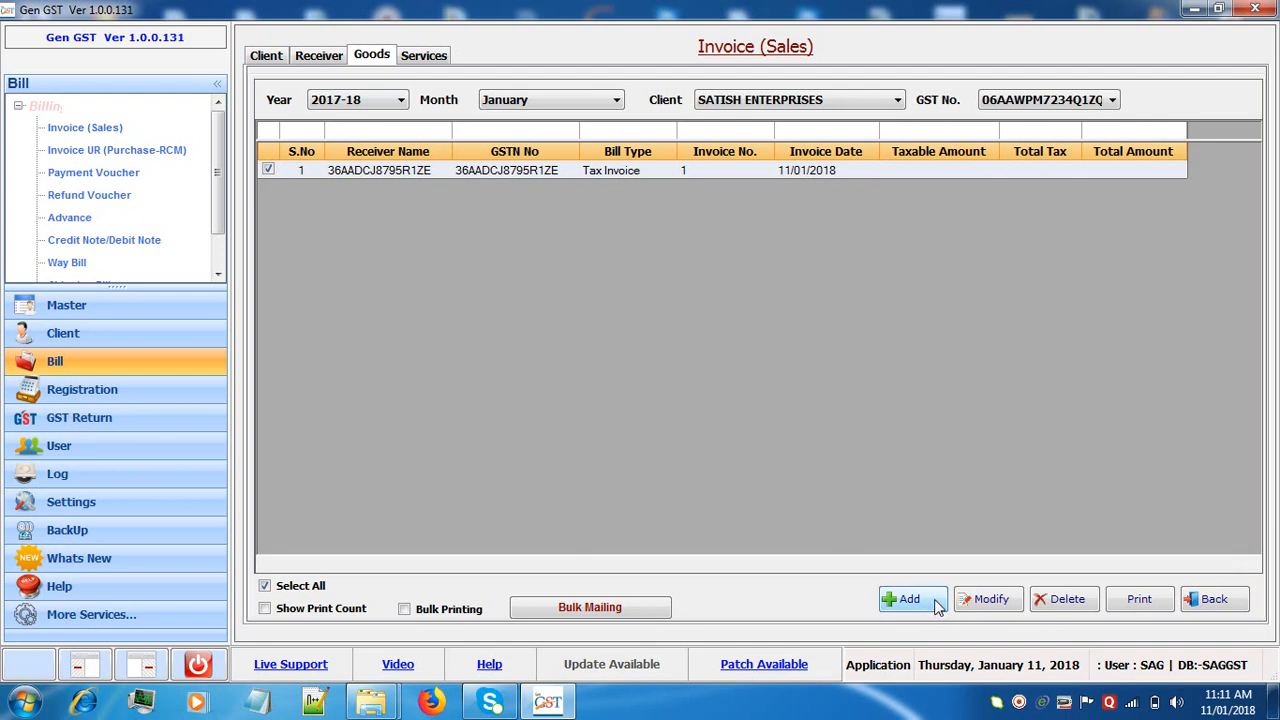
# Start a new Revise goods Tax Invoice for receiver 06AAGCM6411J1ZI.
pyautogui.click(909, 598)
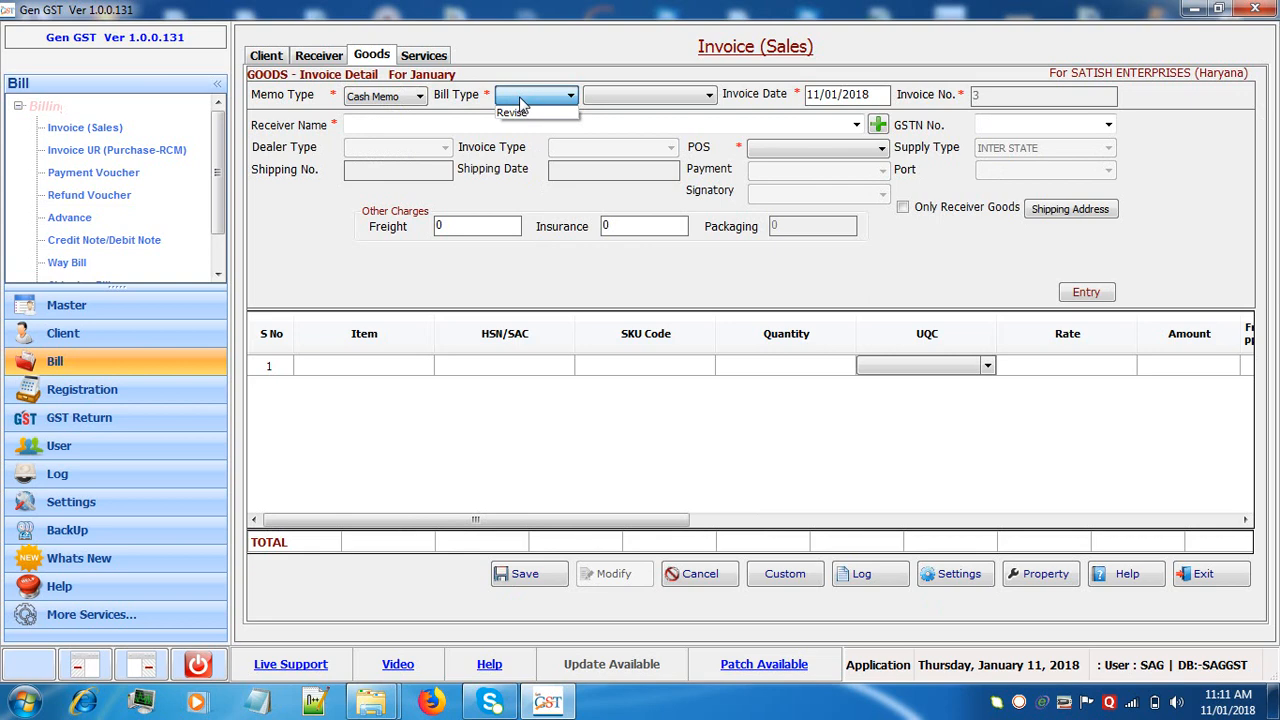
pyautogui.click(535, 95)
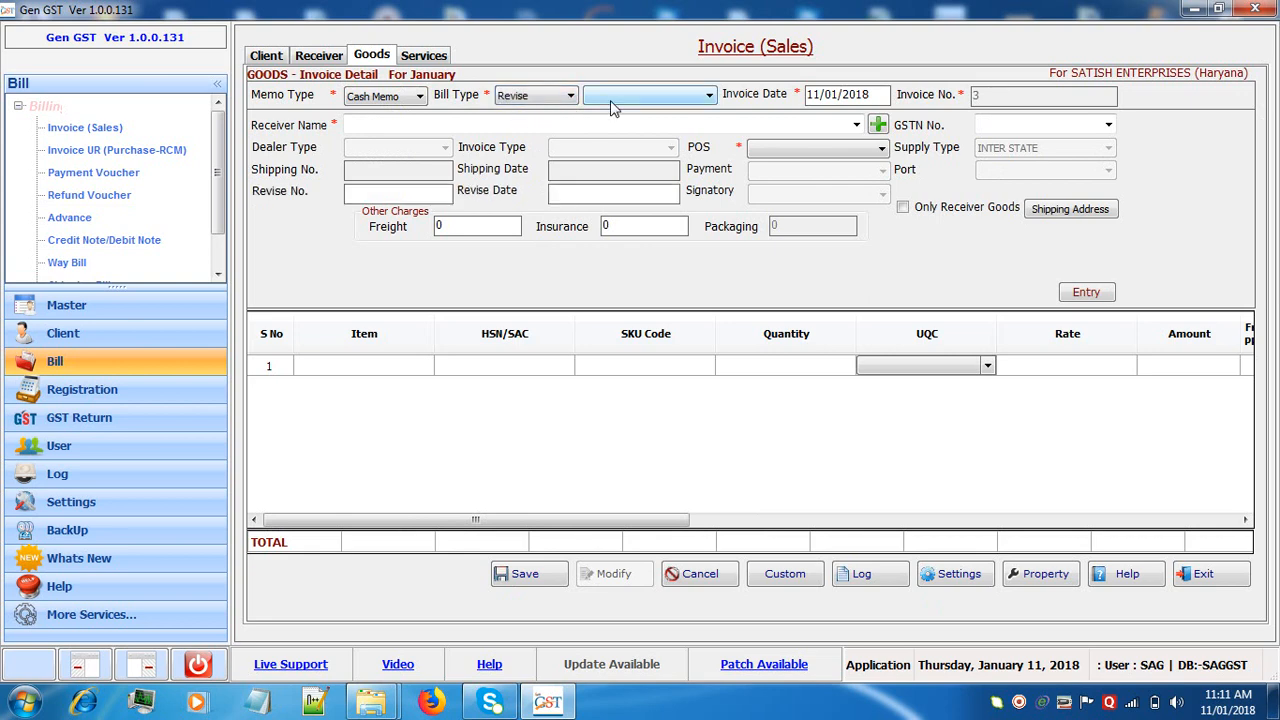
pyautogui.click(650, 95)
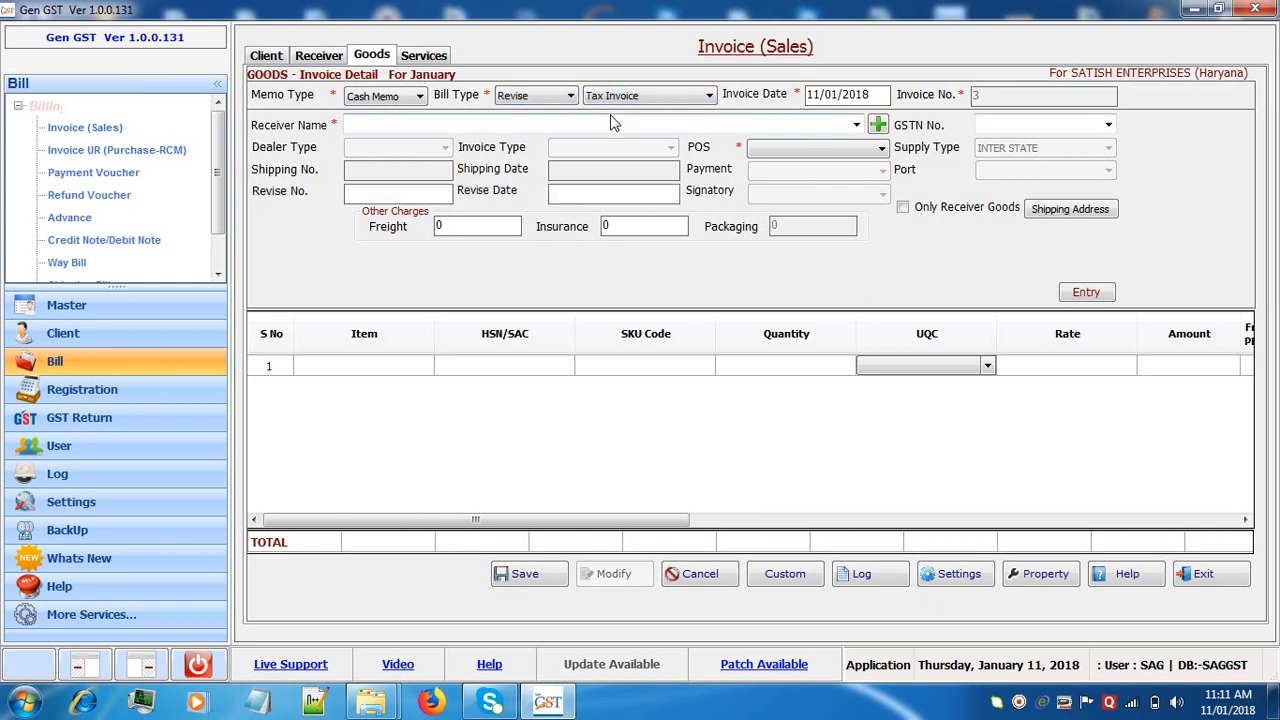
pyautogui.click(855, 124)
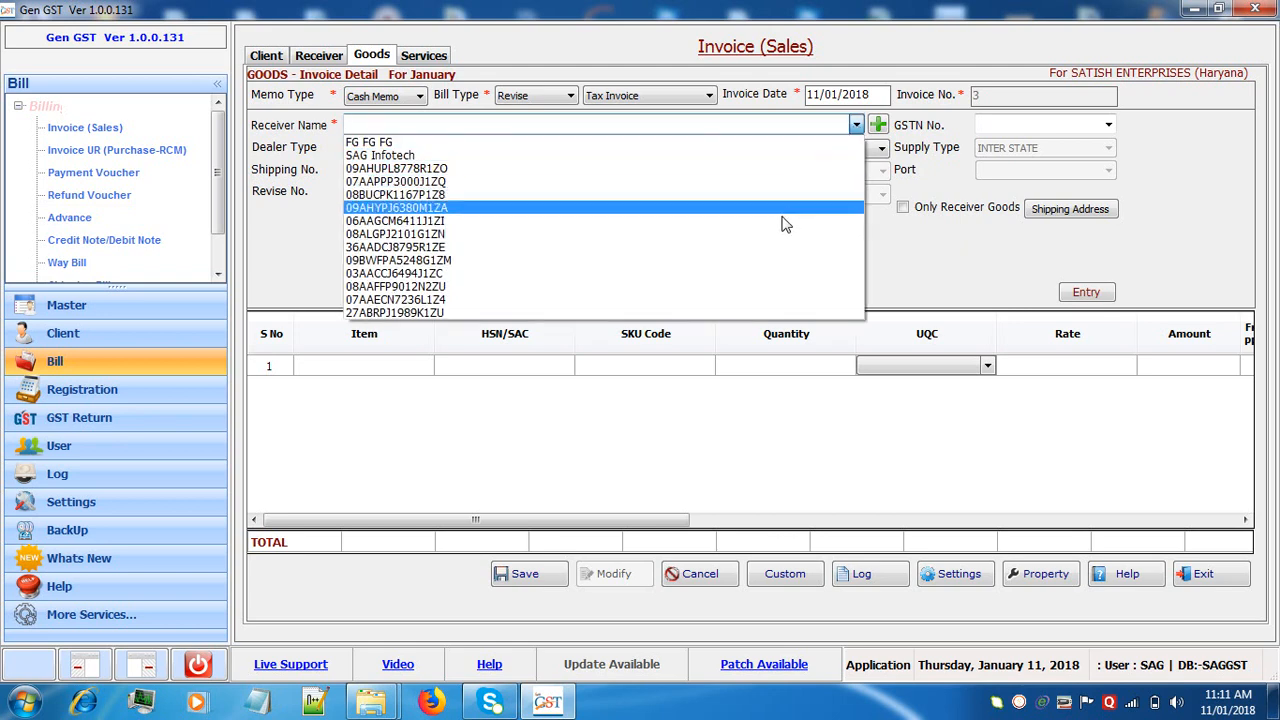
pyautogui.click(394, 220)
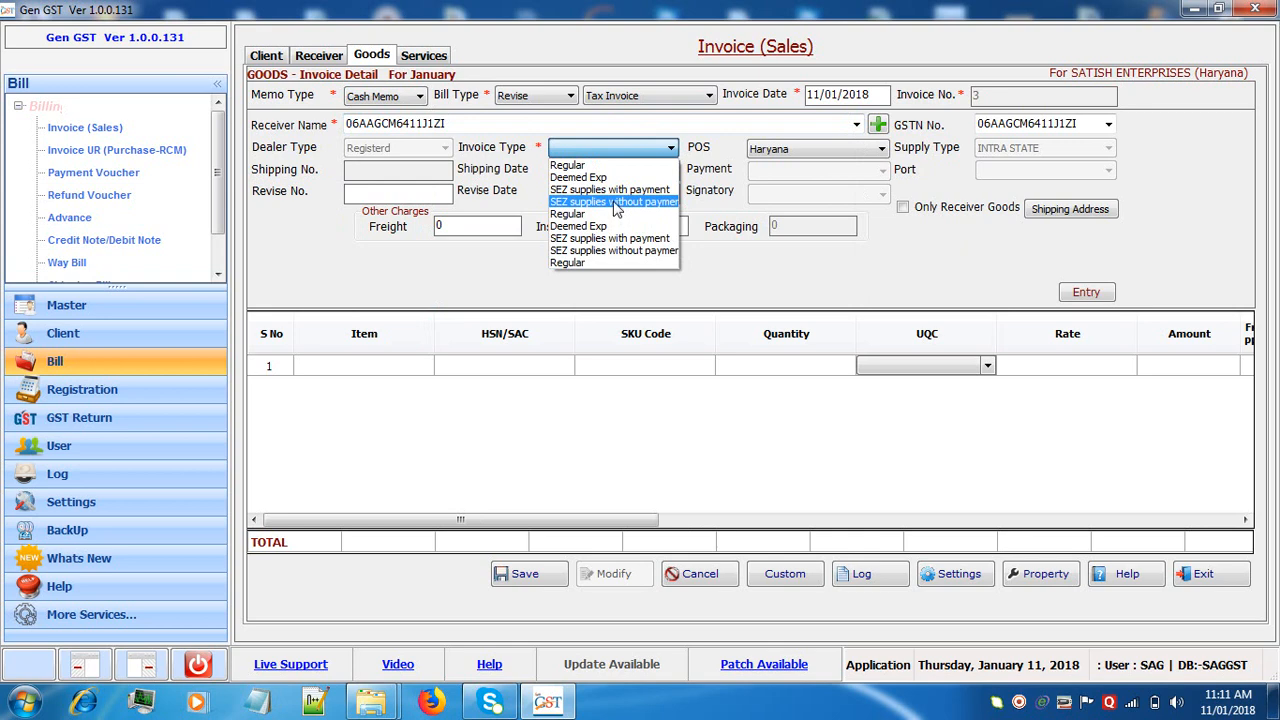
# Set invoice type Regular, revise number 258 and revise date 11/01/2018.
pyautogui.click(567, 164)
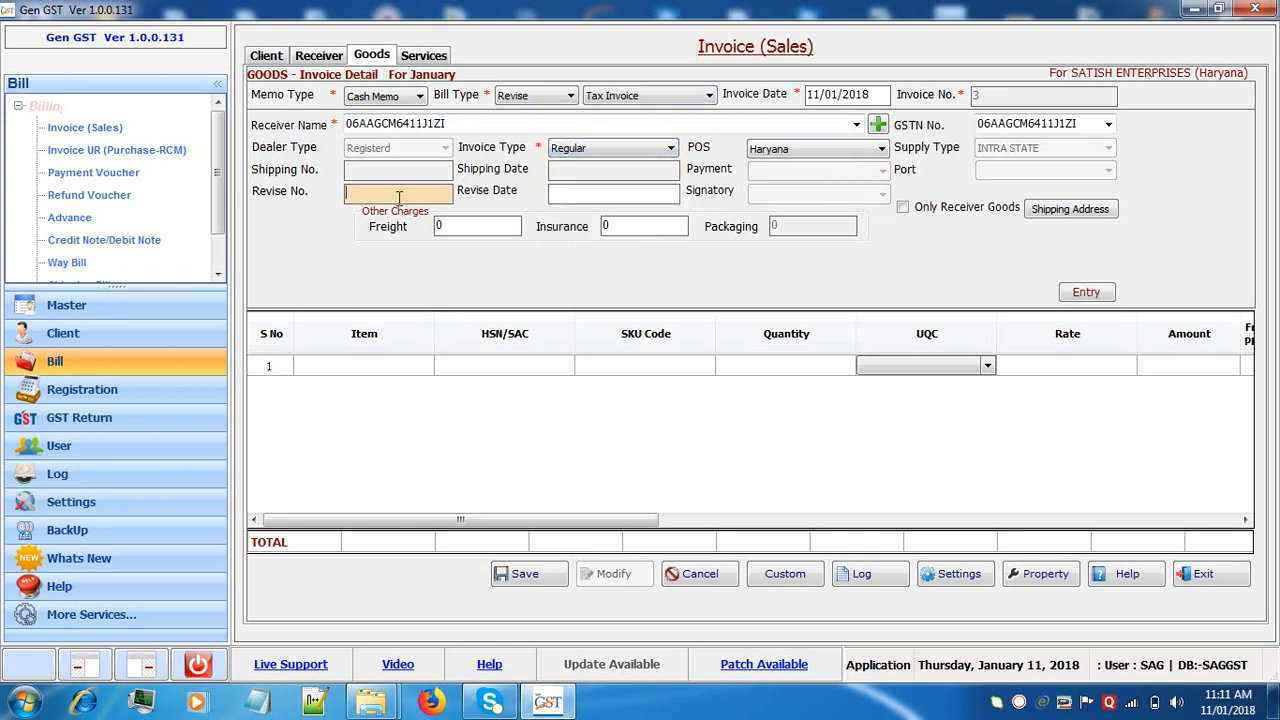
pyautogui.write('258')
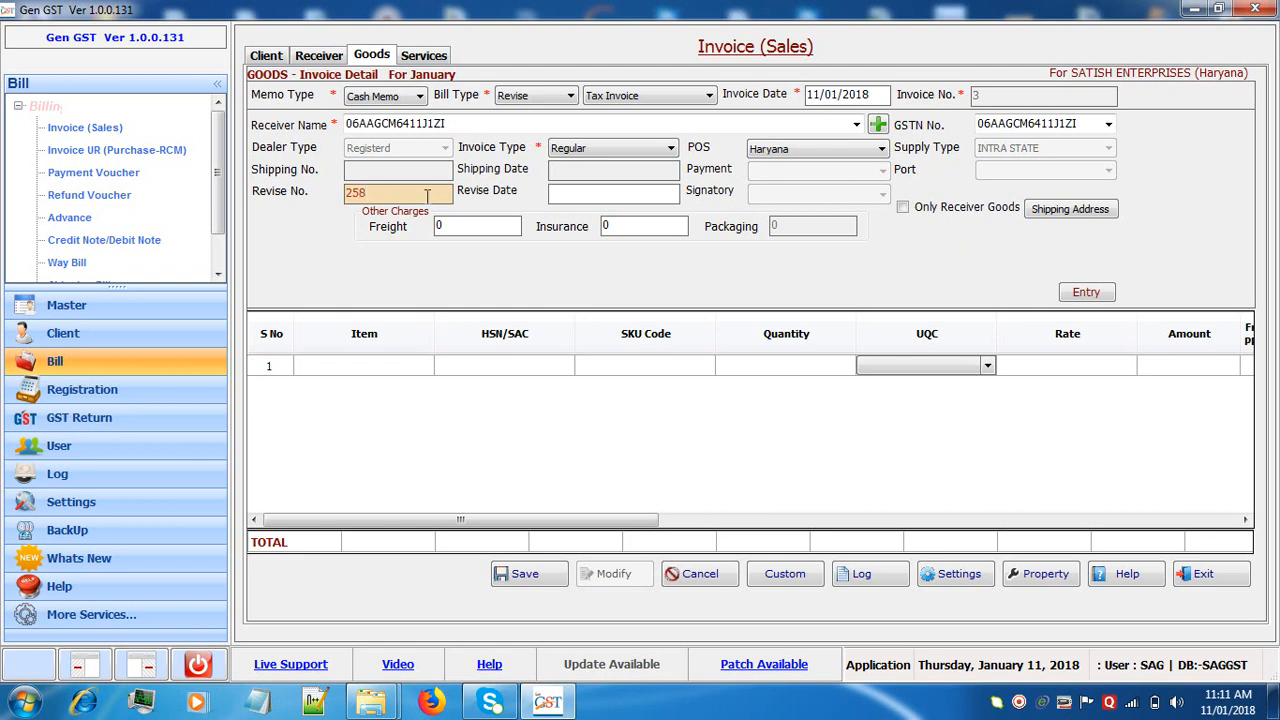
pyautogui.write('1')
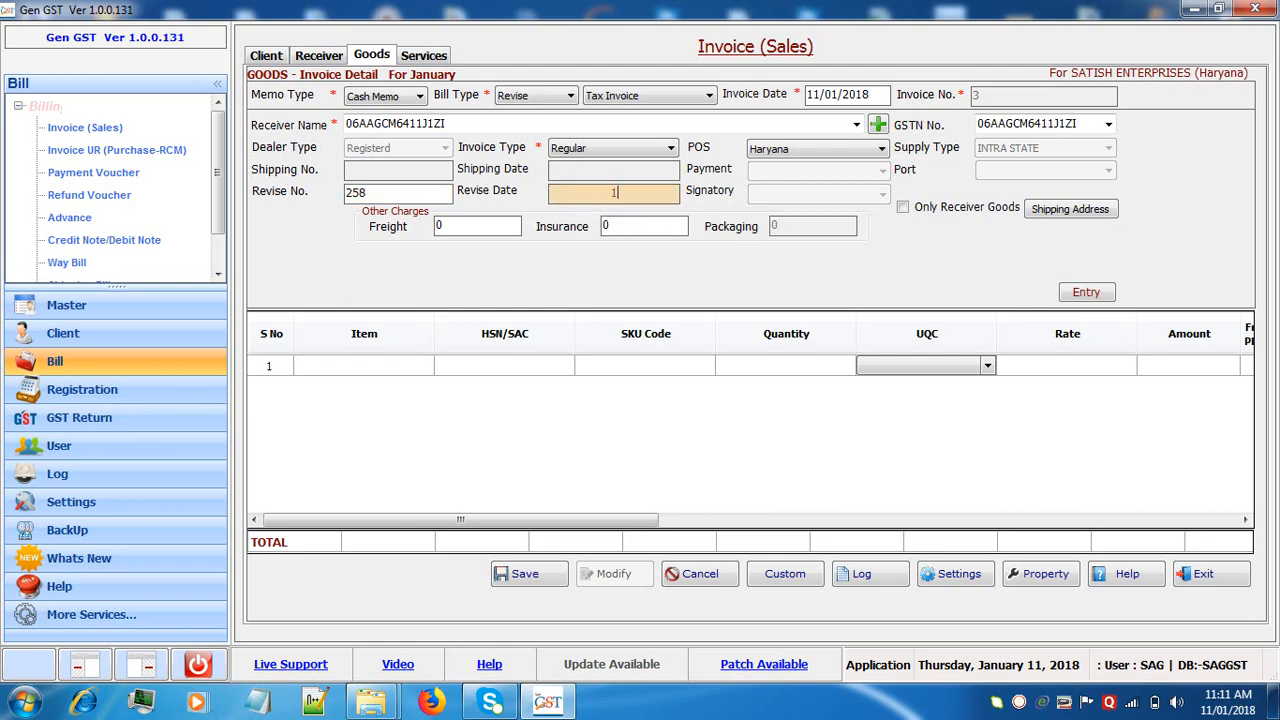
pyautogui.write('11/01/2018')
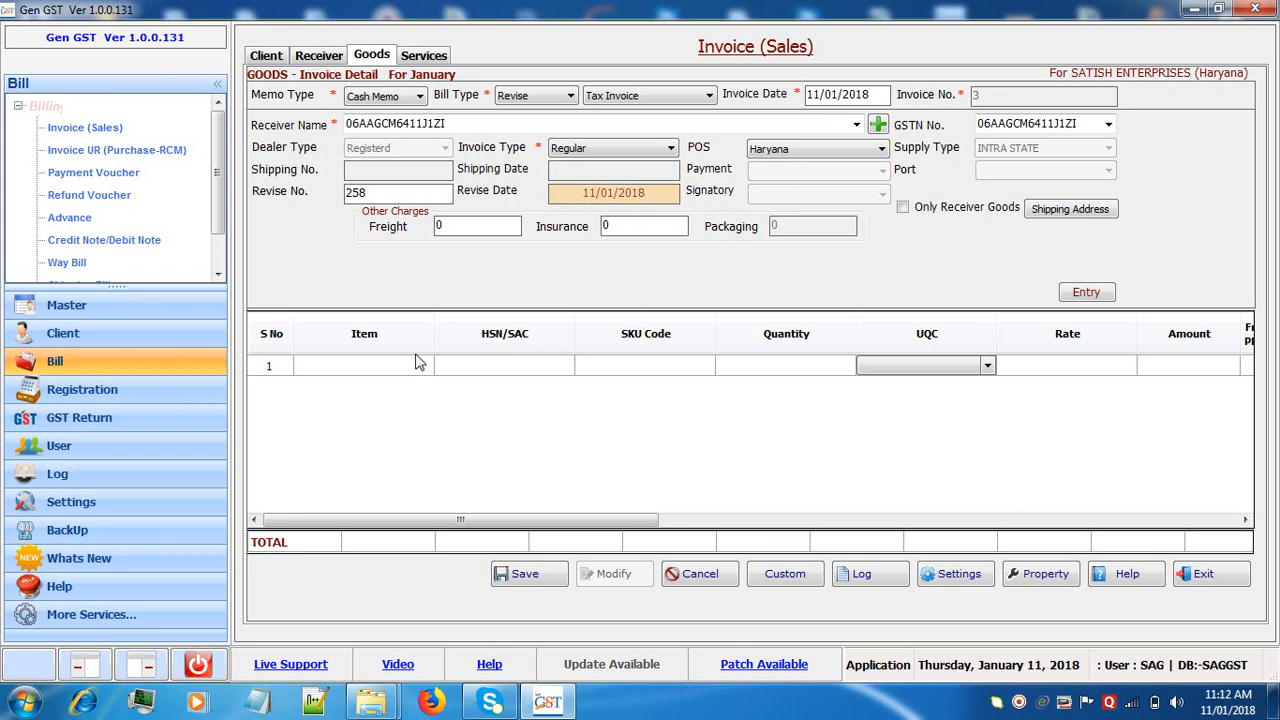
# Fill line 1: SKU 55, 14 METERS at rate 45778, totalling 640892.
pyautogui.click(645, 365)
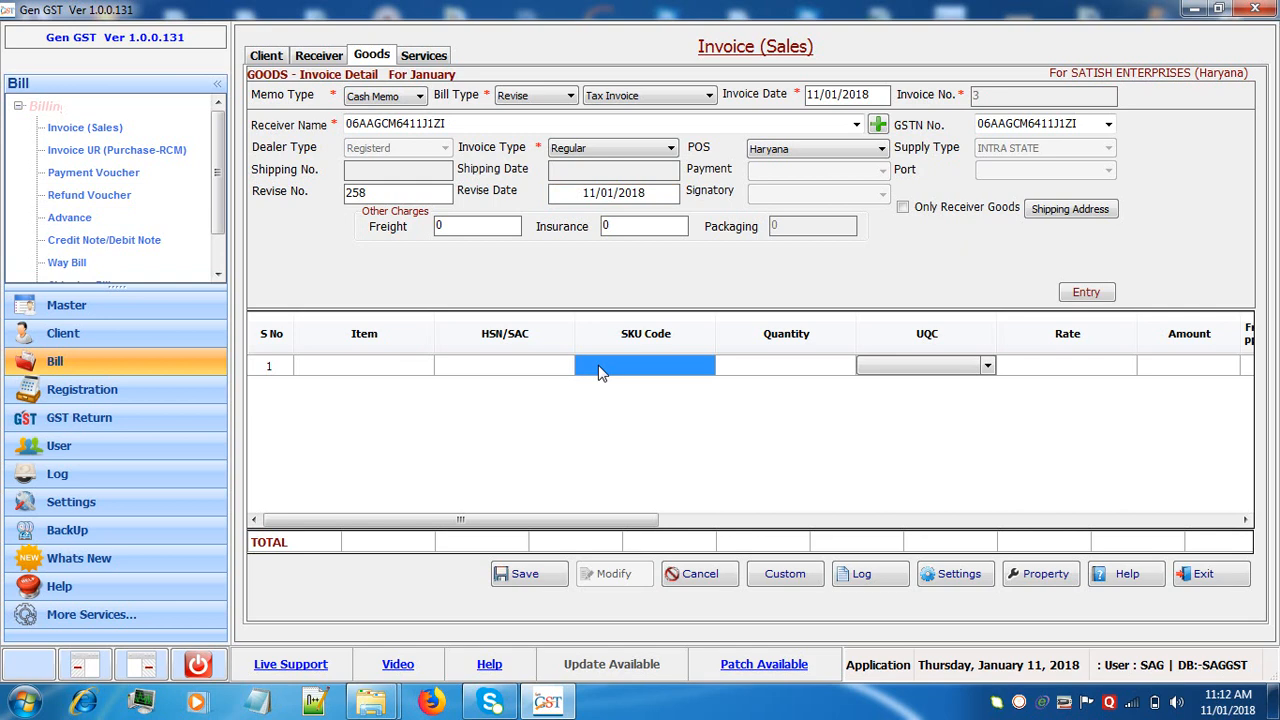
pyautogui.write('55')
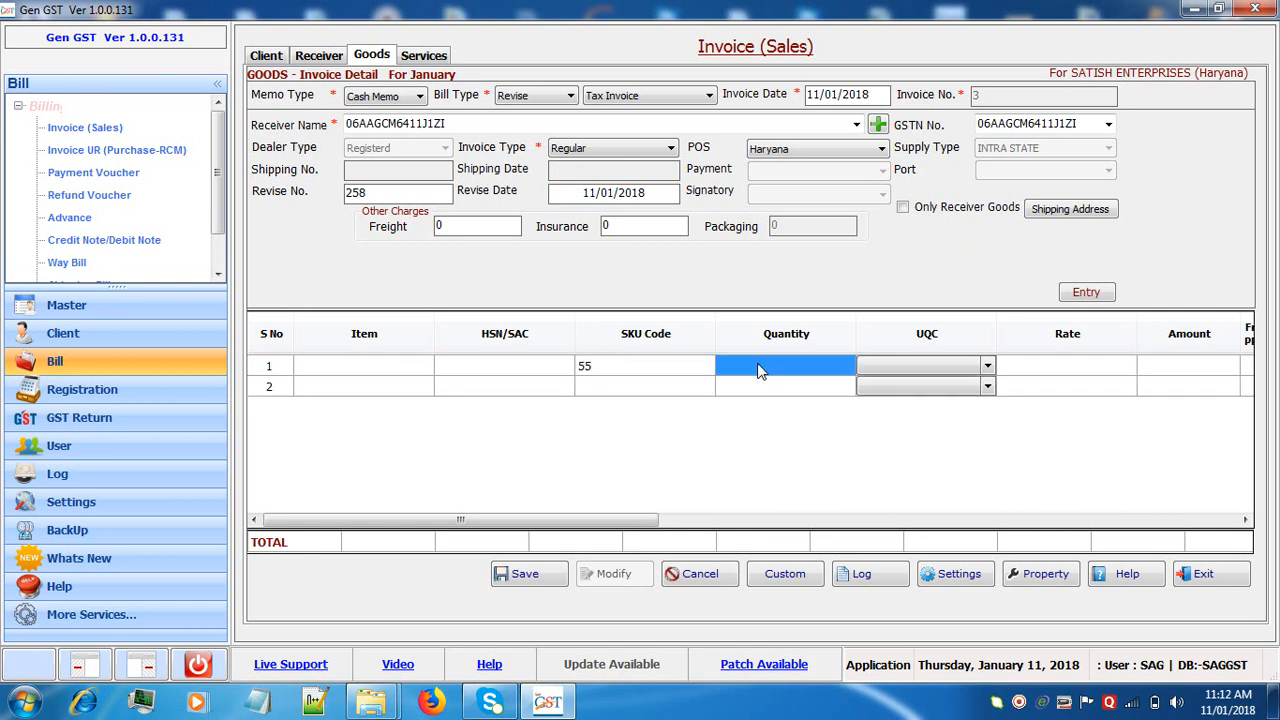
pyautogui.write('14.00')
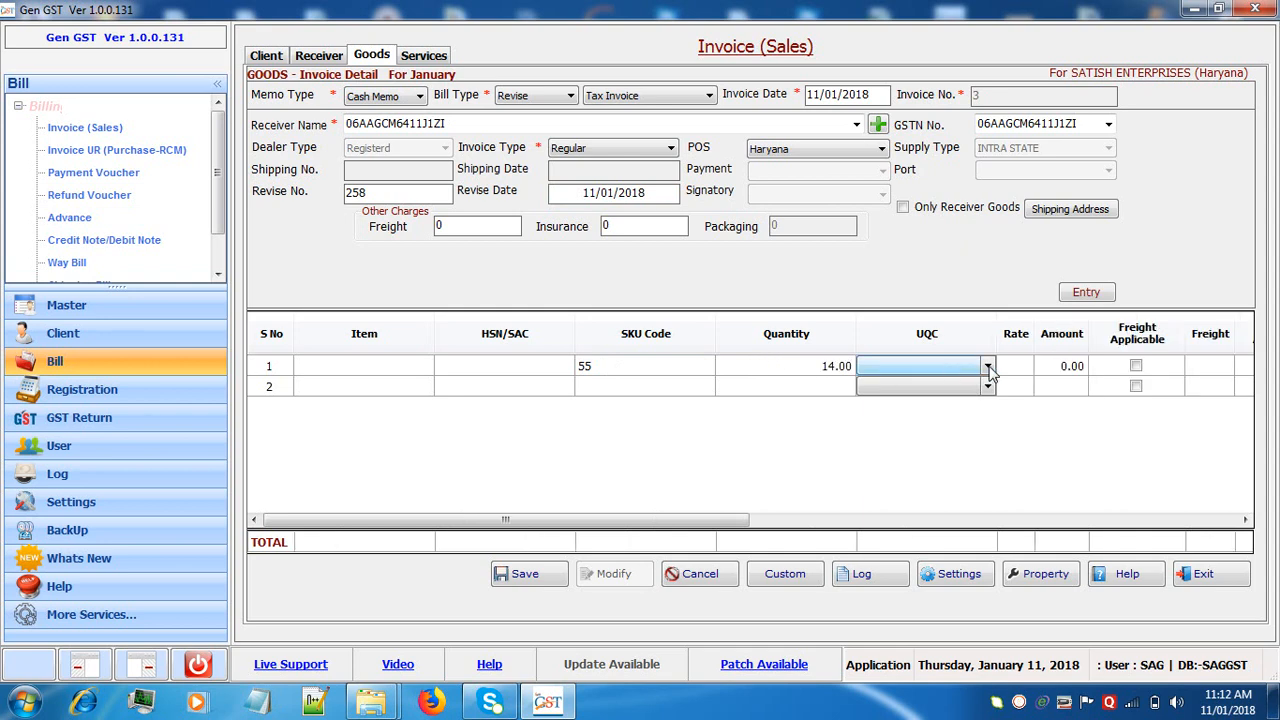
pyautogui.click(920, 365)
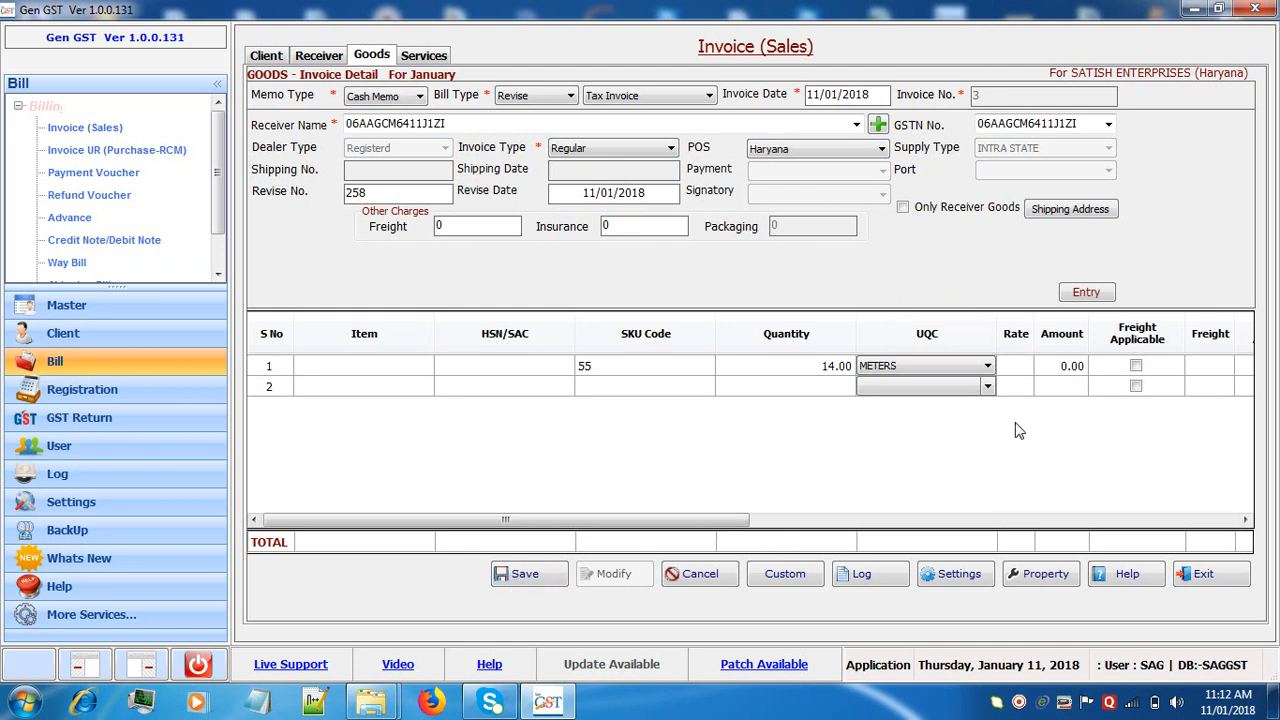
pyautogui.click(1015, 365)
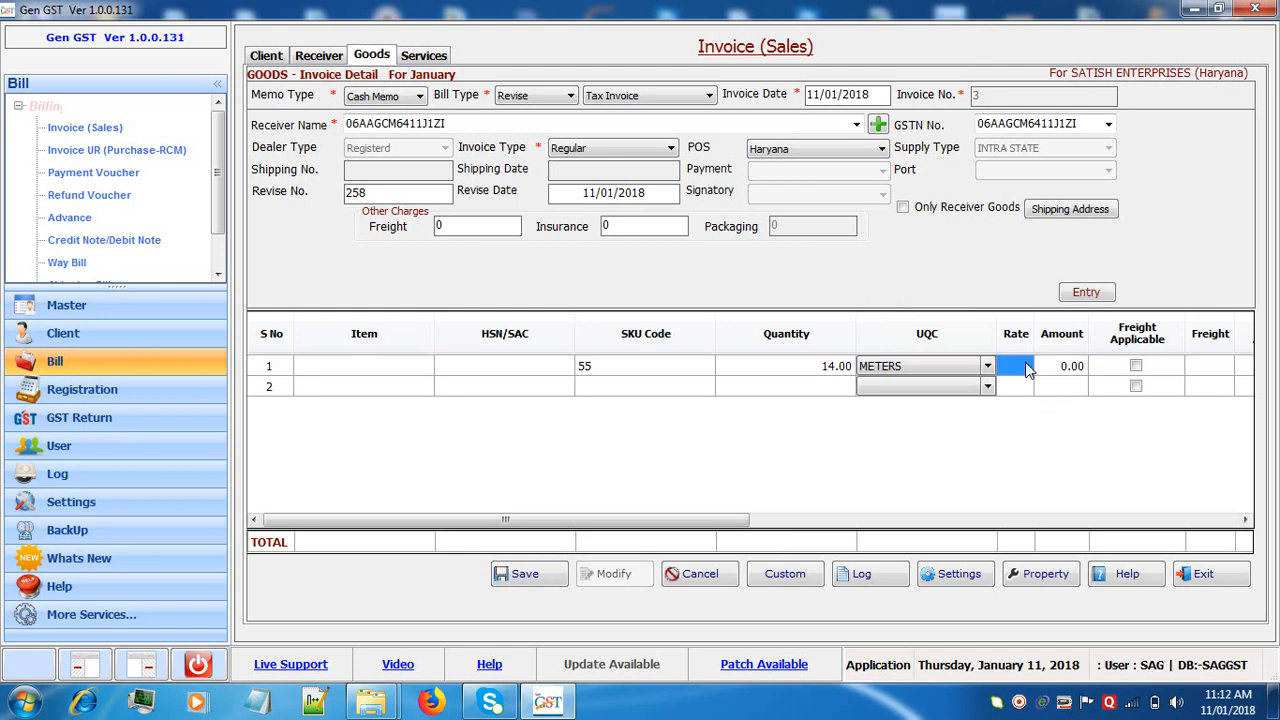
pyautogui.write('45778.00')
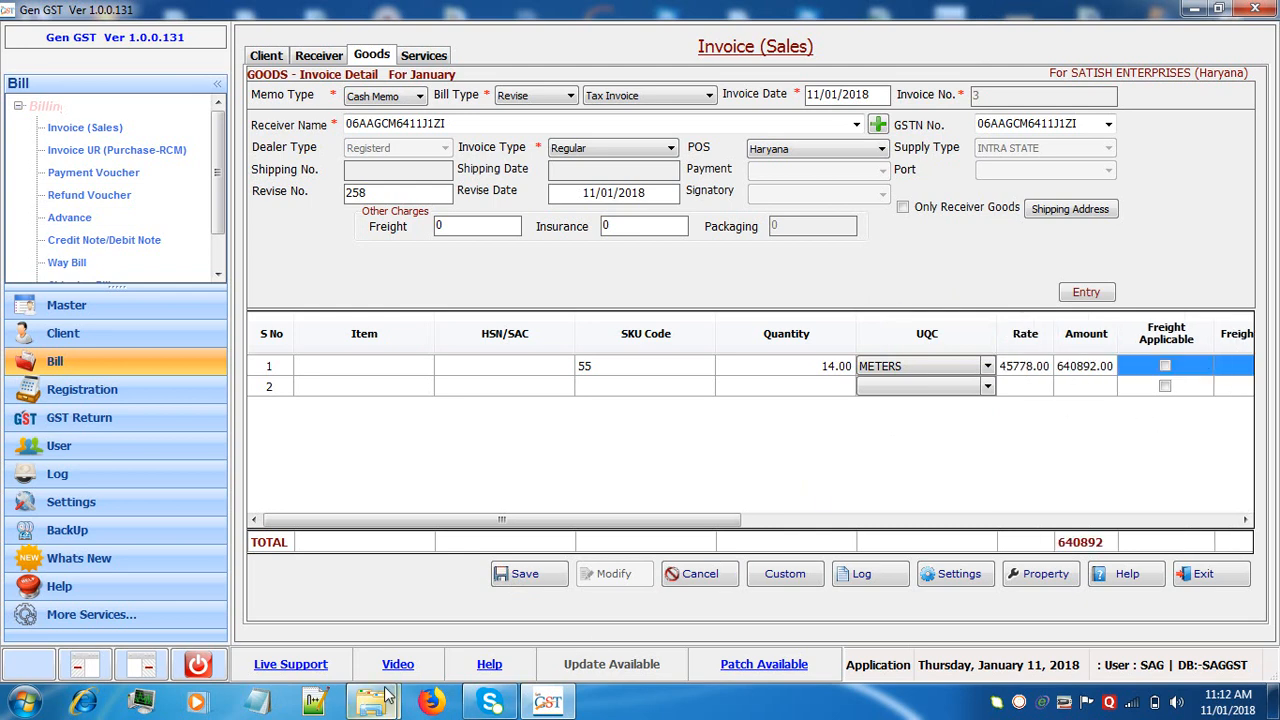
# Add freight 7778 and insurance 4787, then save the invoice successfully.
pyautogui.click(525, 573)
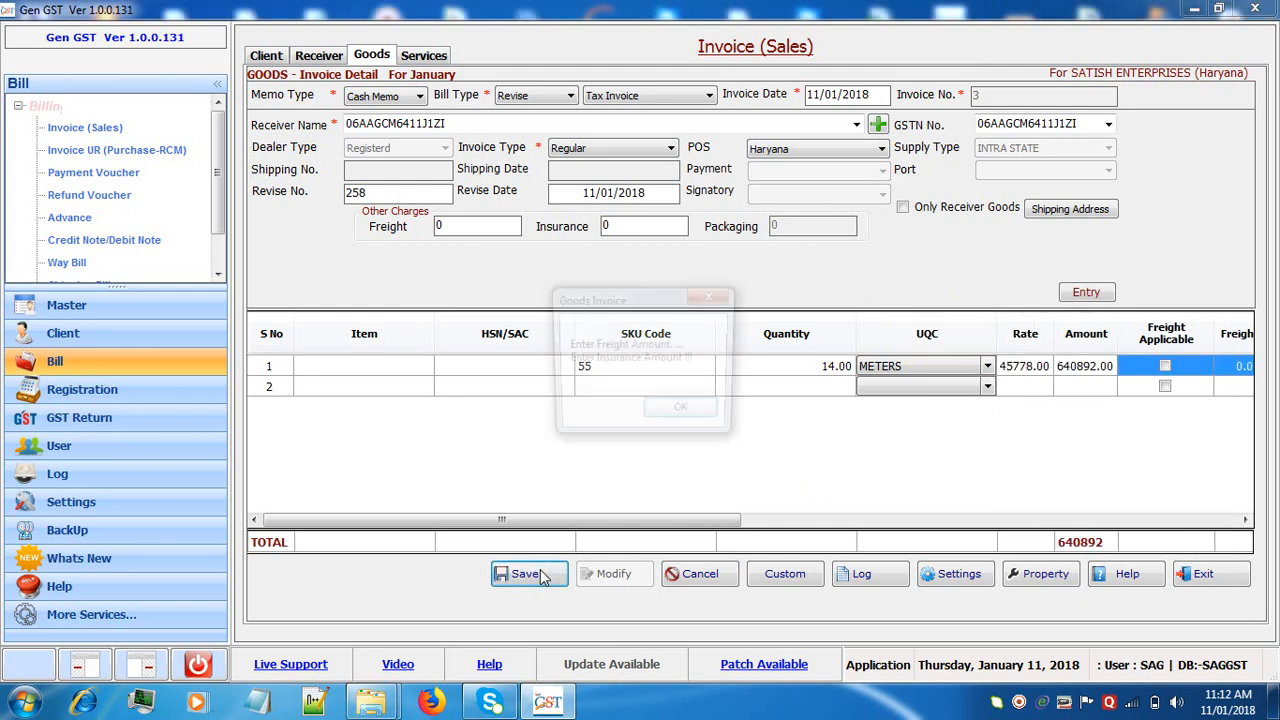
pyautogui.click(527, 573)
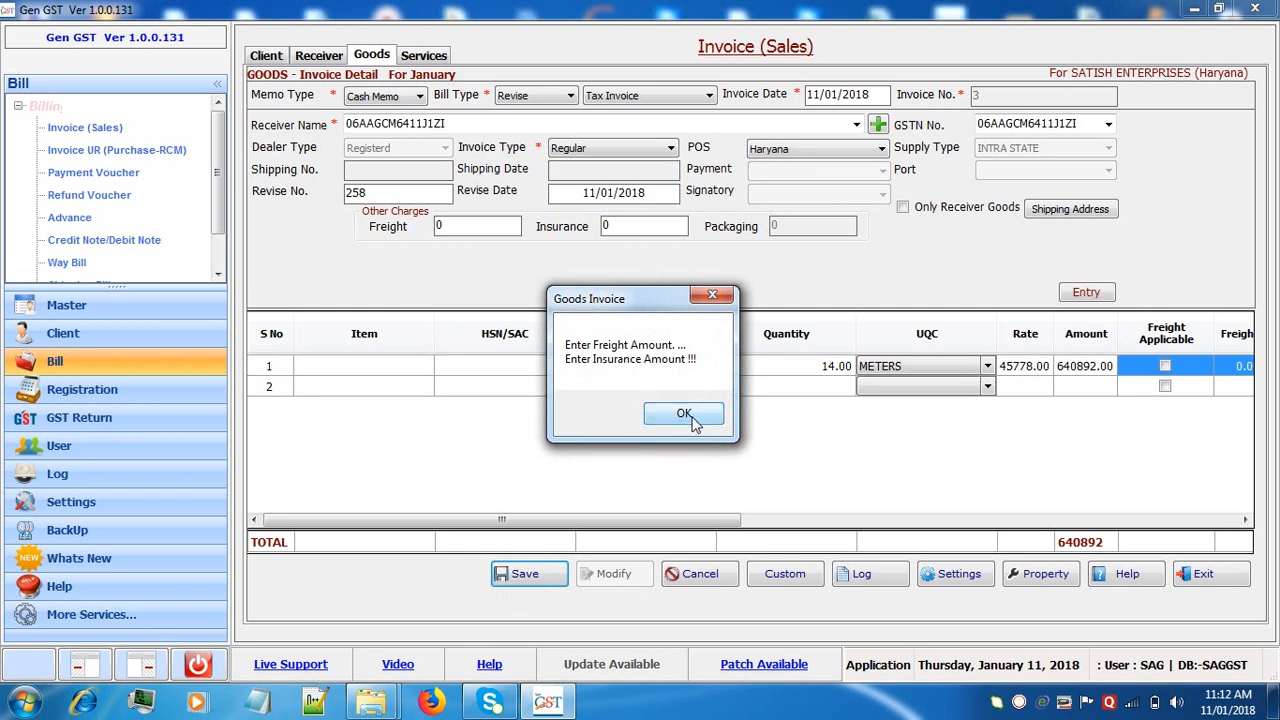
pyautogui.click(684, 414)
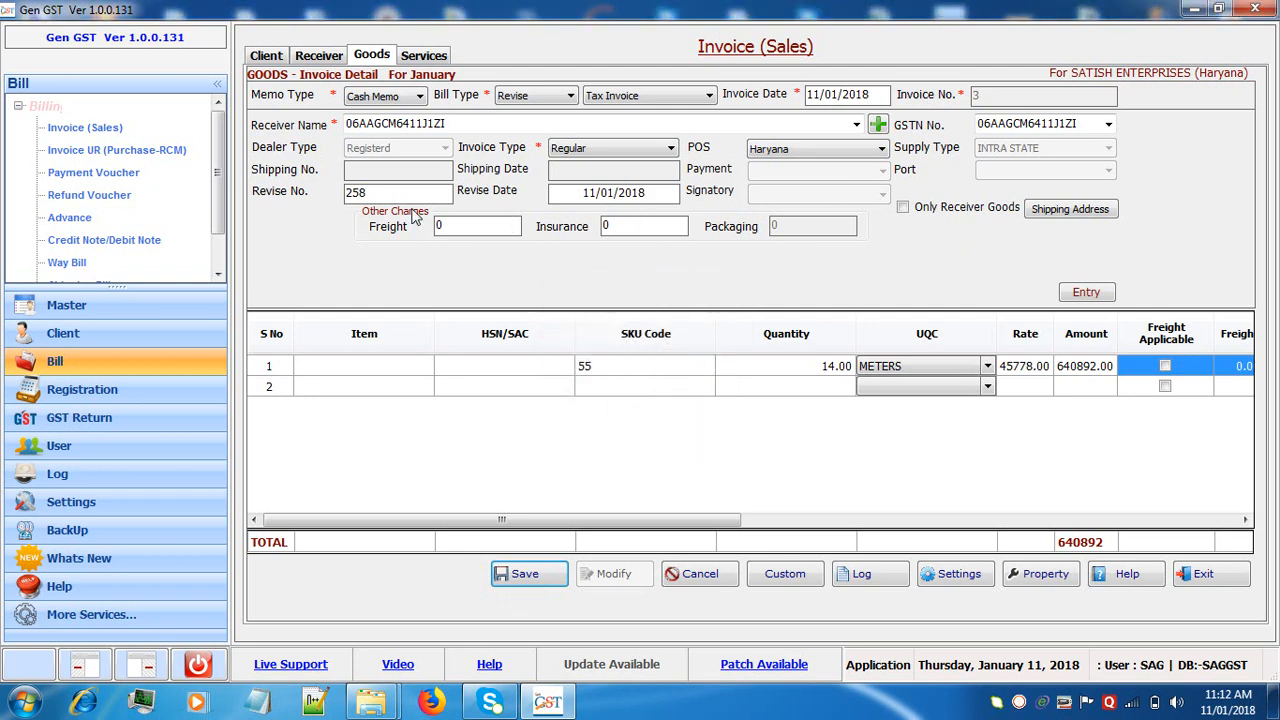
pyautogui.write('7778.00')
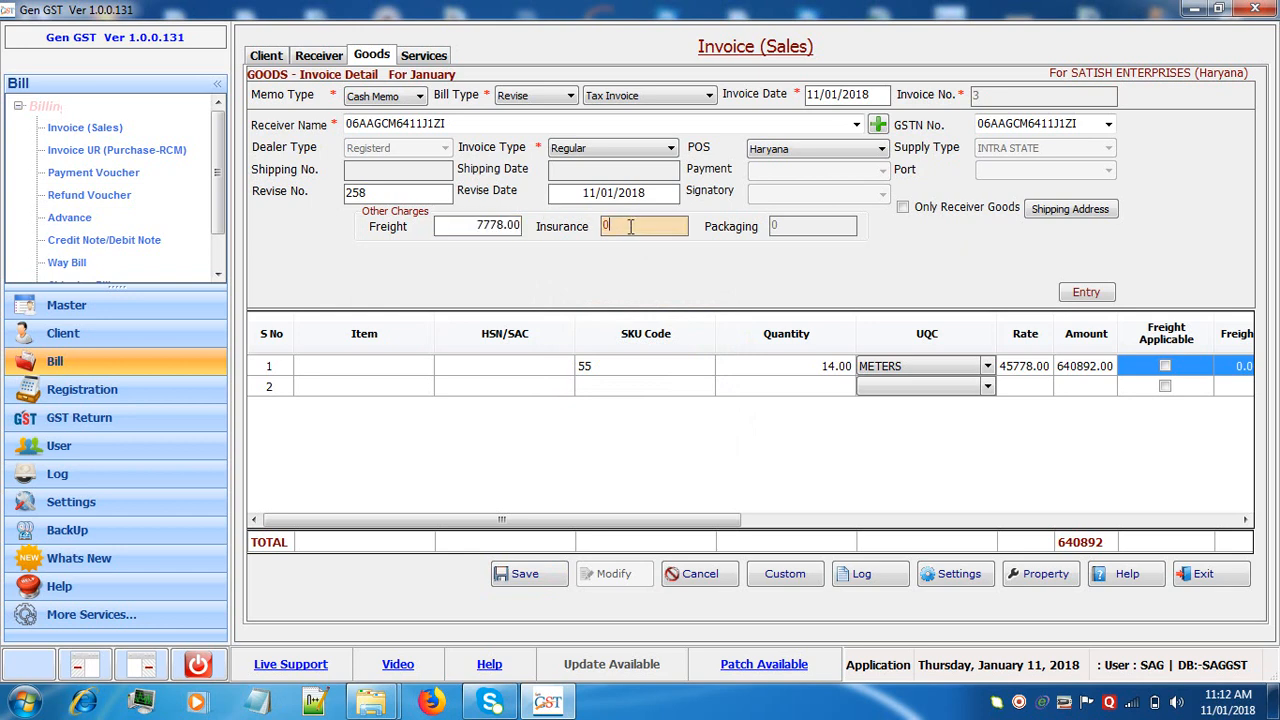
pyautogui.write('4787')
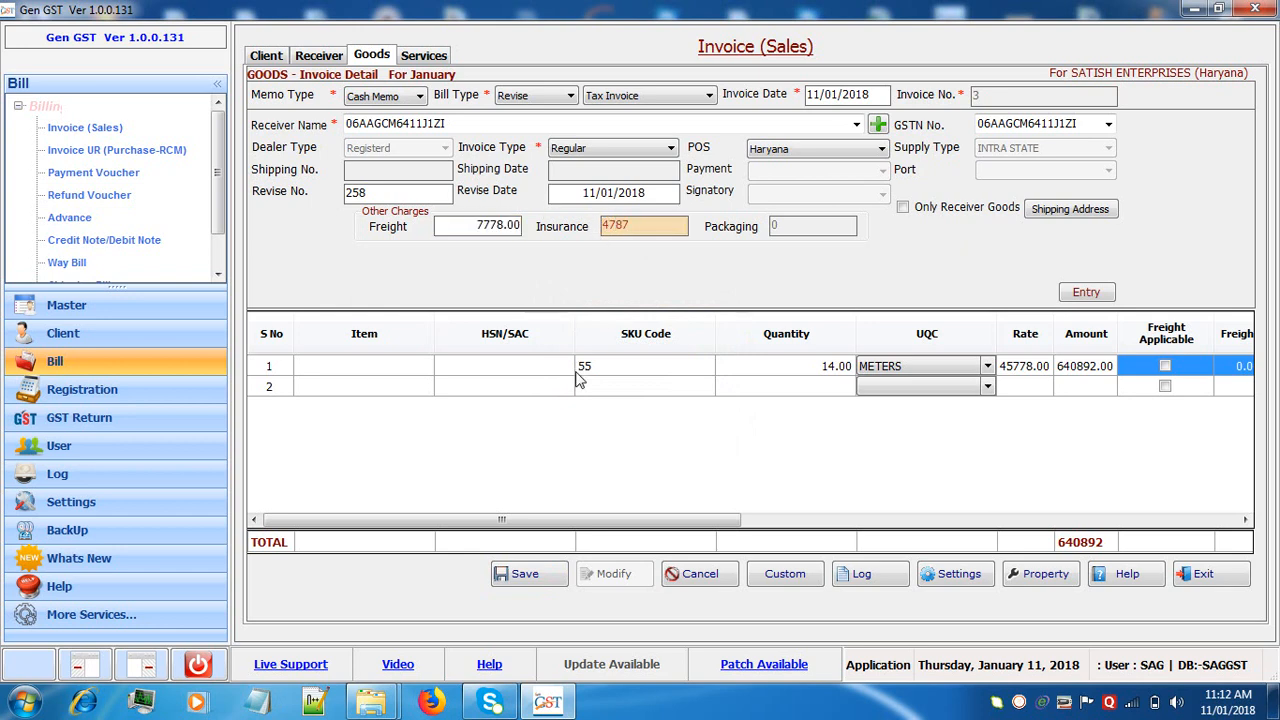
pyautogui.click(524, 573)
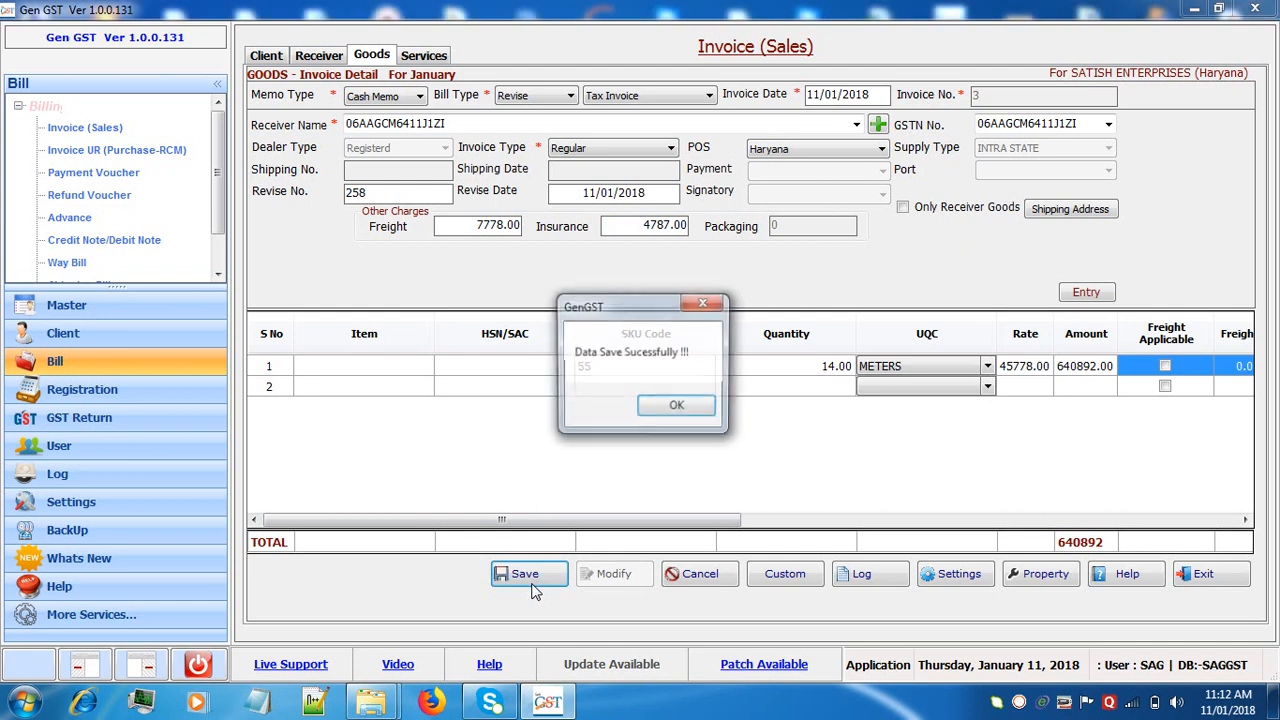
pyautogui.click(676, 405)
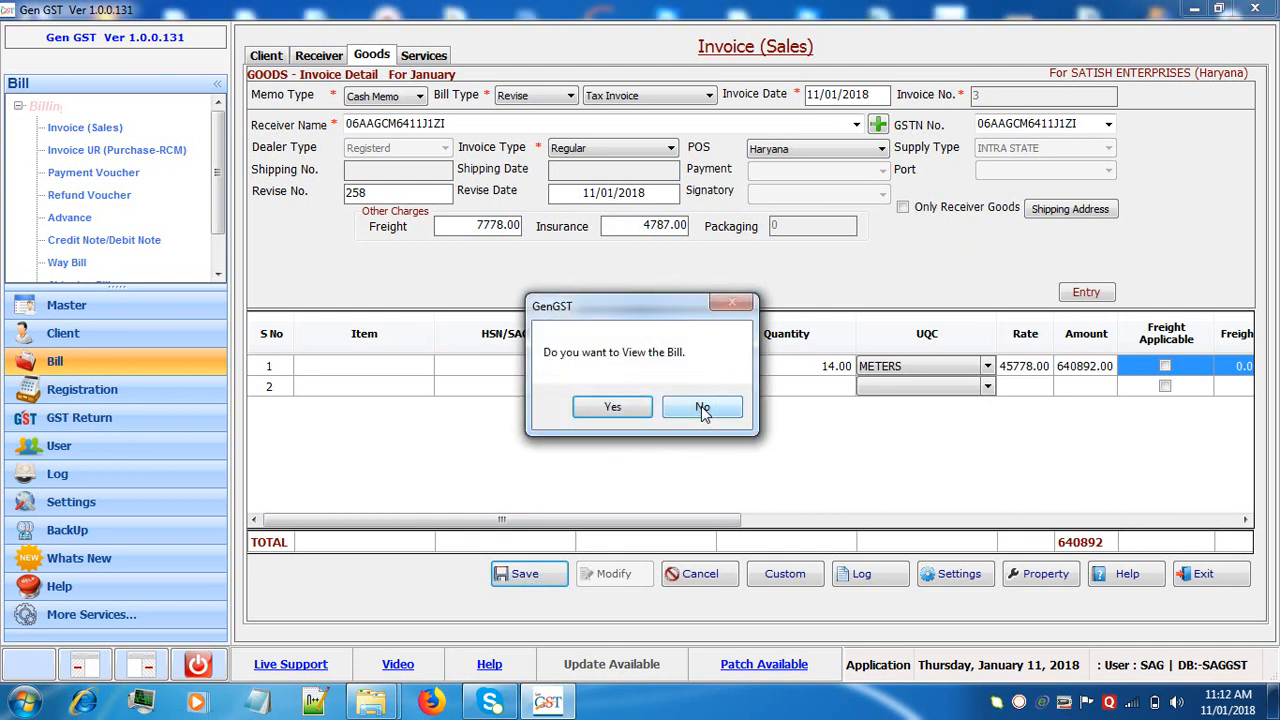
pyautogui.moveTo(612, 407)
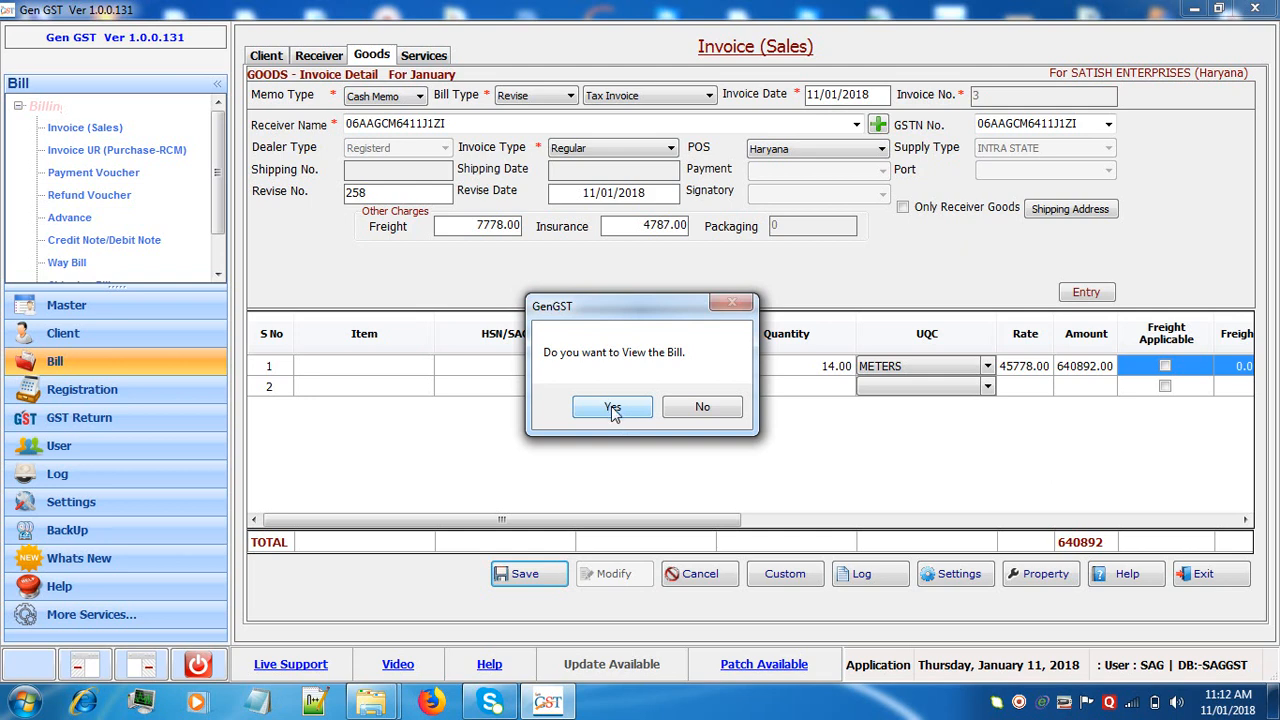
# View invoice 3 (640892) as a Tax Invoice report, then close it.
pyautogui.click(612, 407)
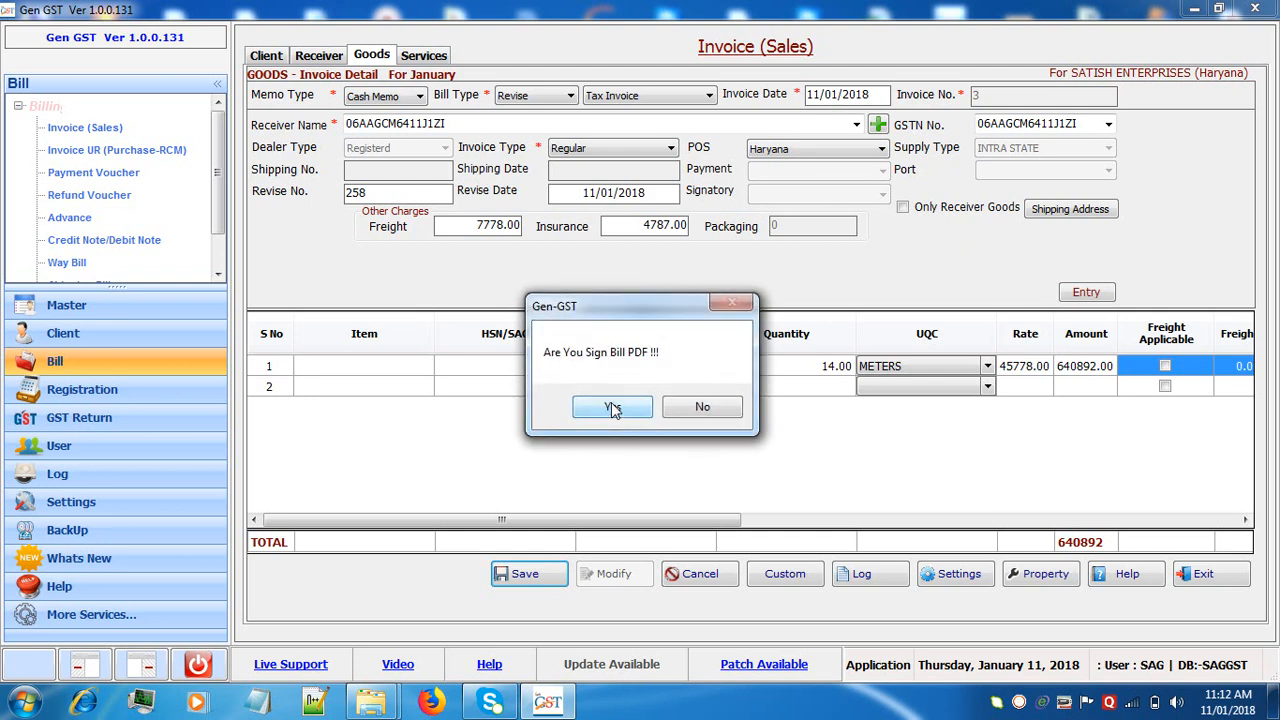
pyautogui.click(612, 407)
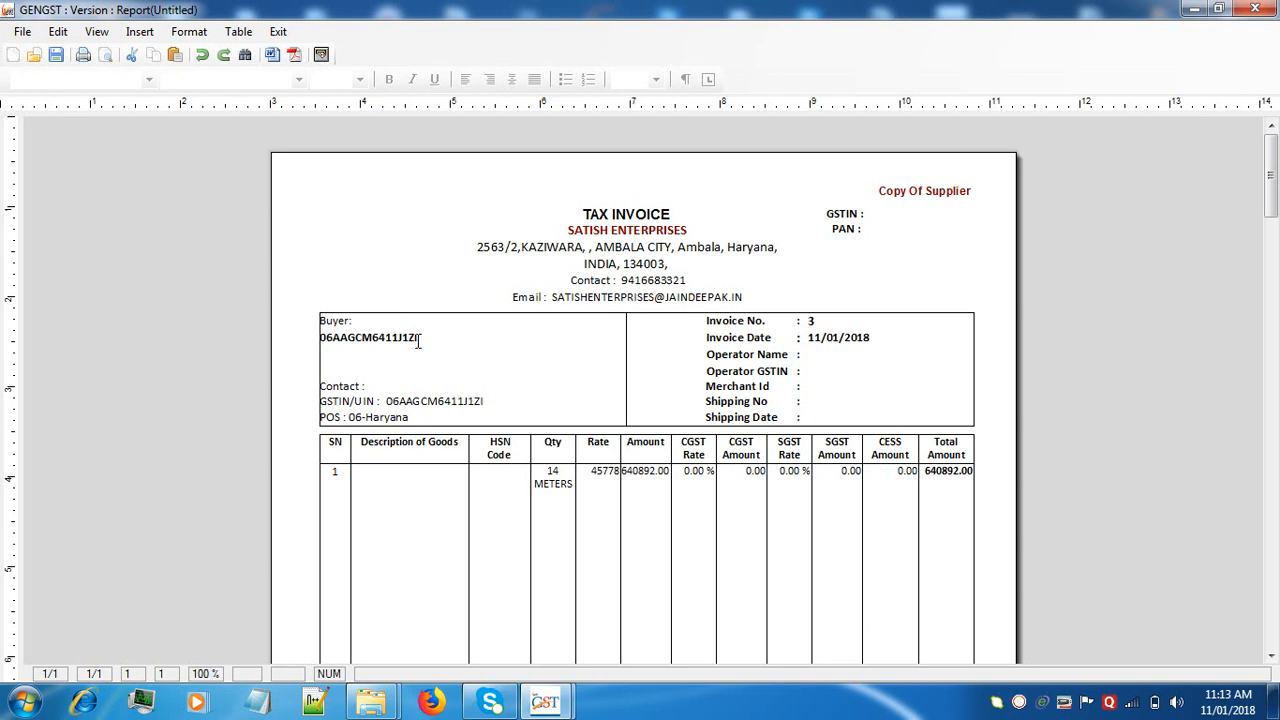
pyautogui.click(418, 337)
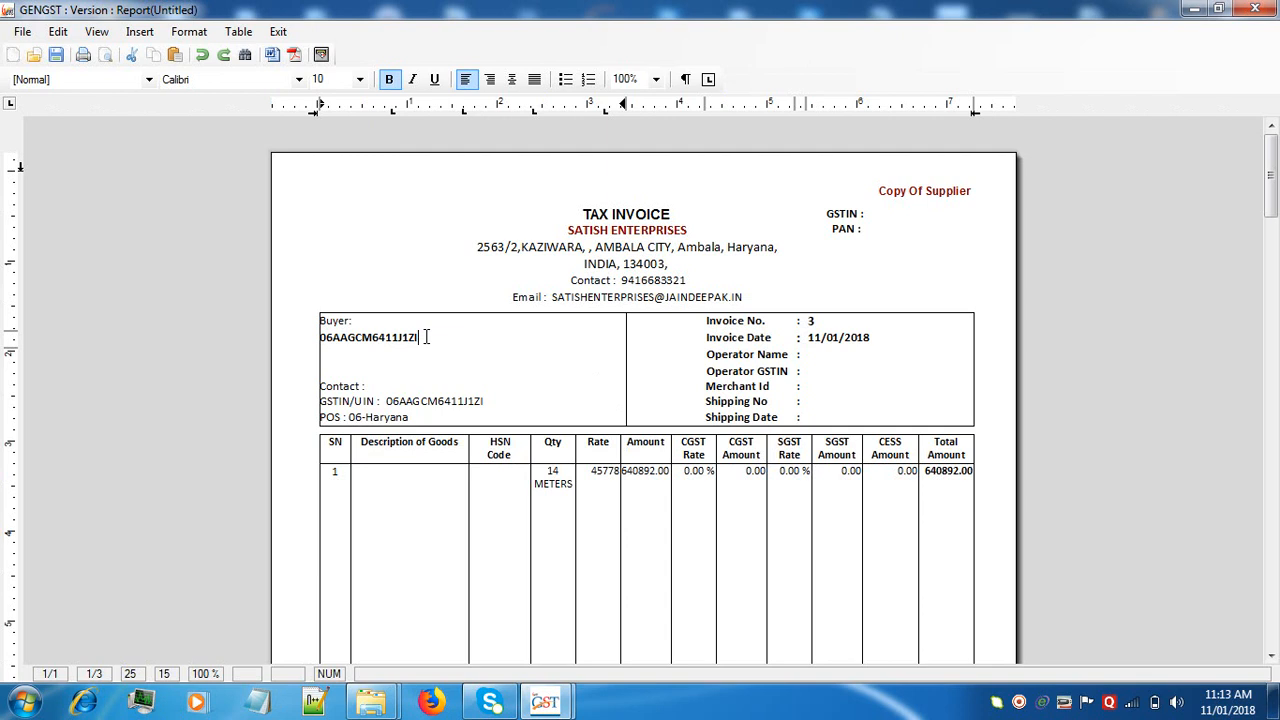
pyautogui.moveTo(951, 239)
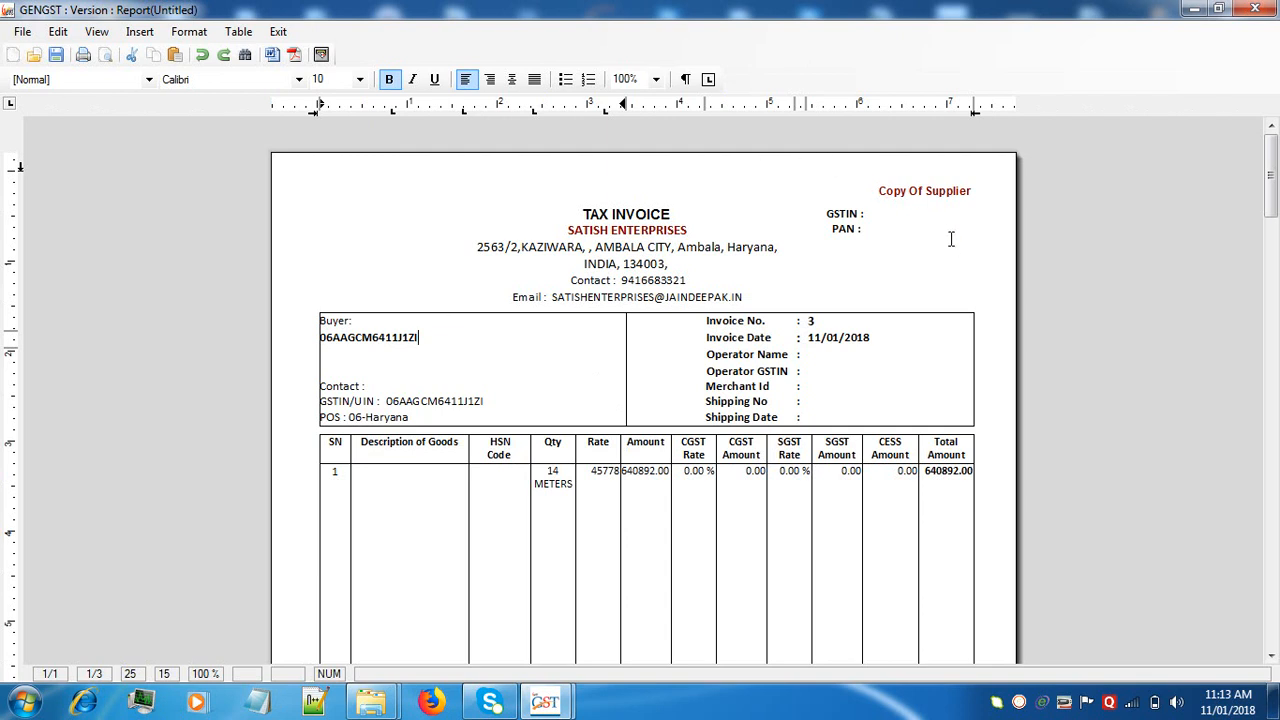
pyautogui.moveTo(1238, 17)
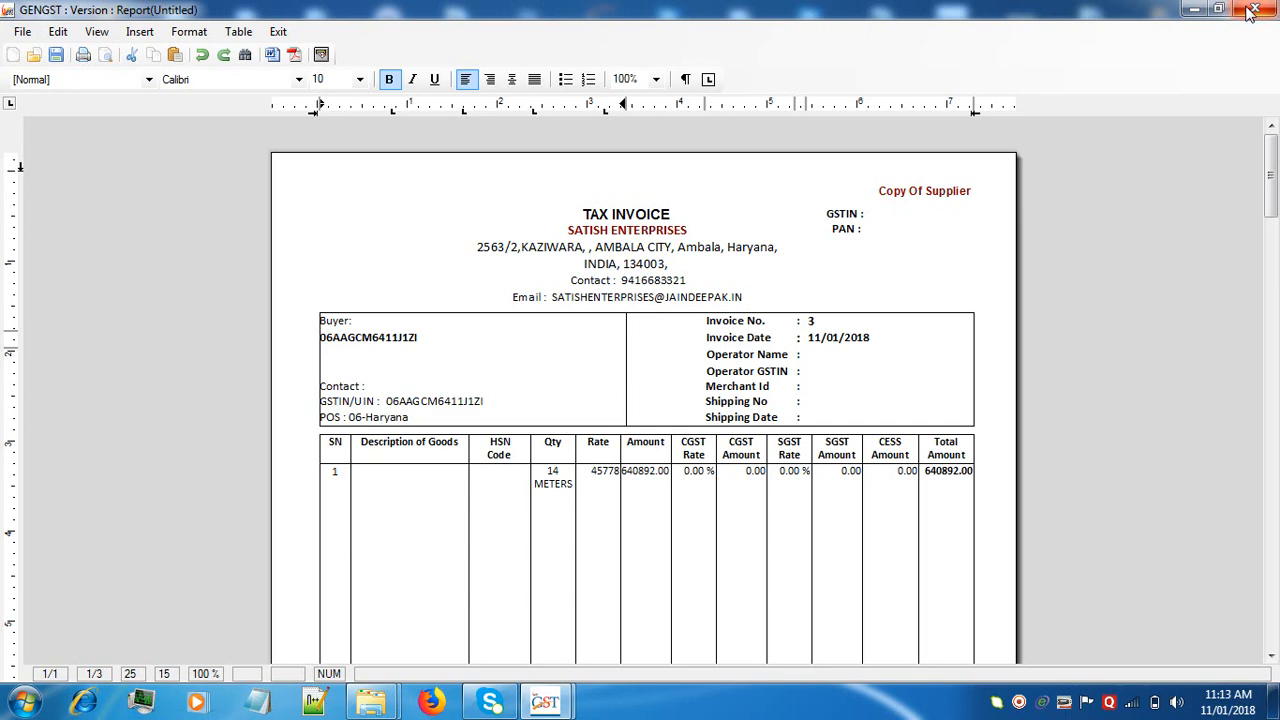
pyautogui.moveTo(1257, 11)
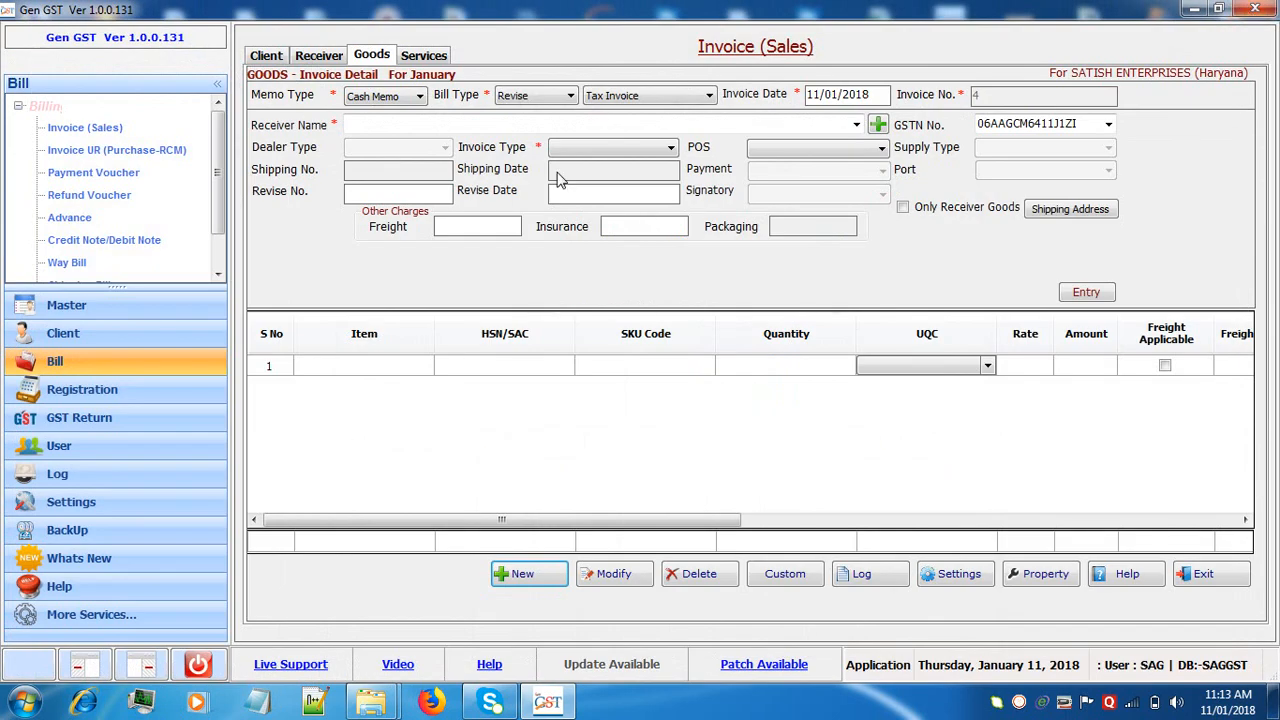
# Show January services invoices, including the 245.00 Bill of Supply.
pyautogui.click(423, 55)
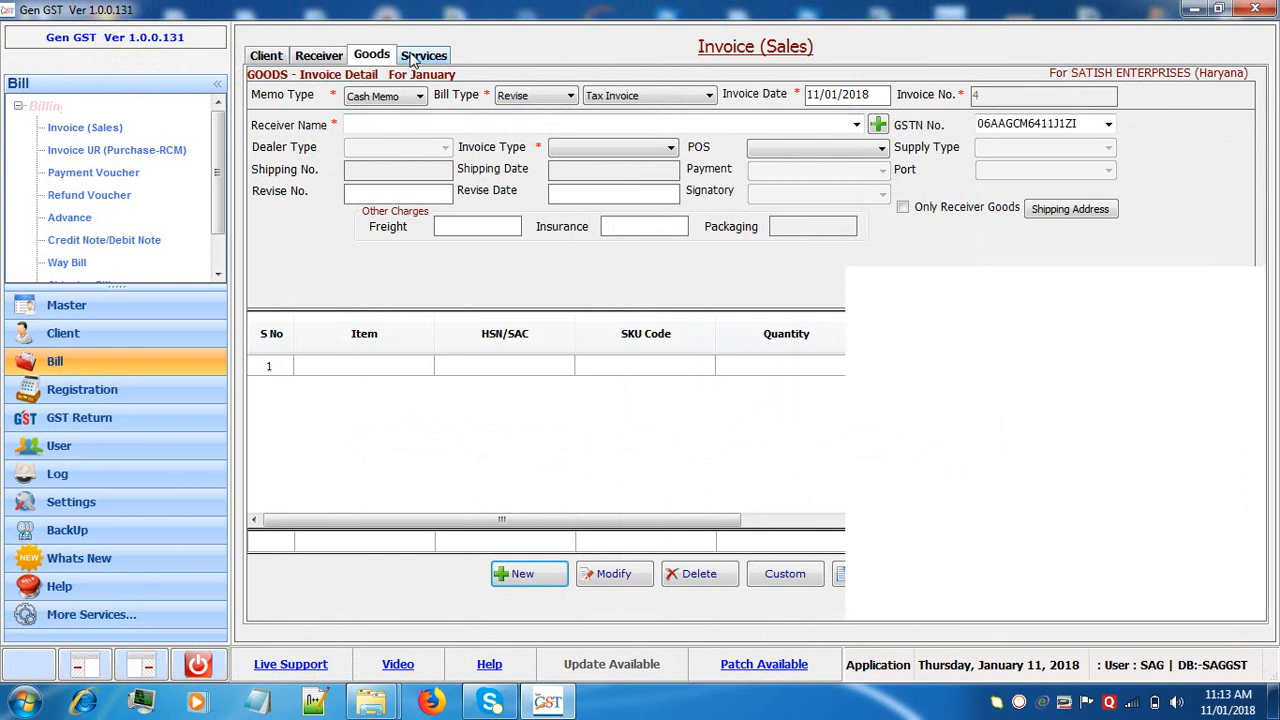
pyautogui.click(423, 55)
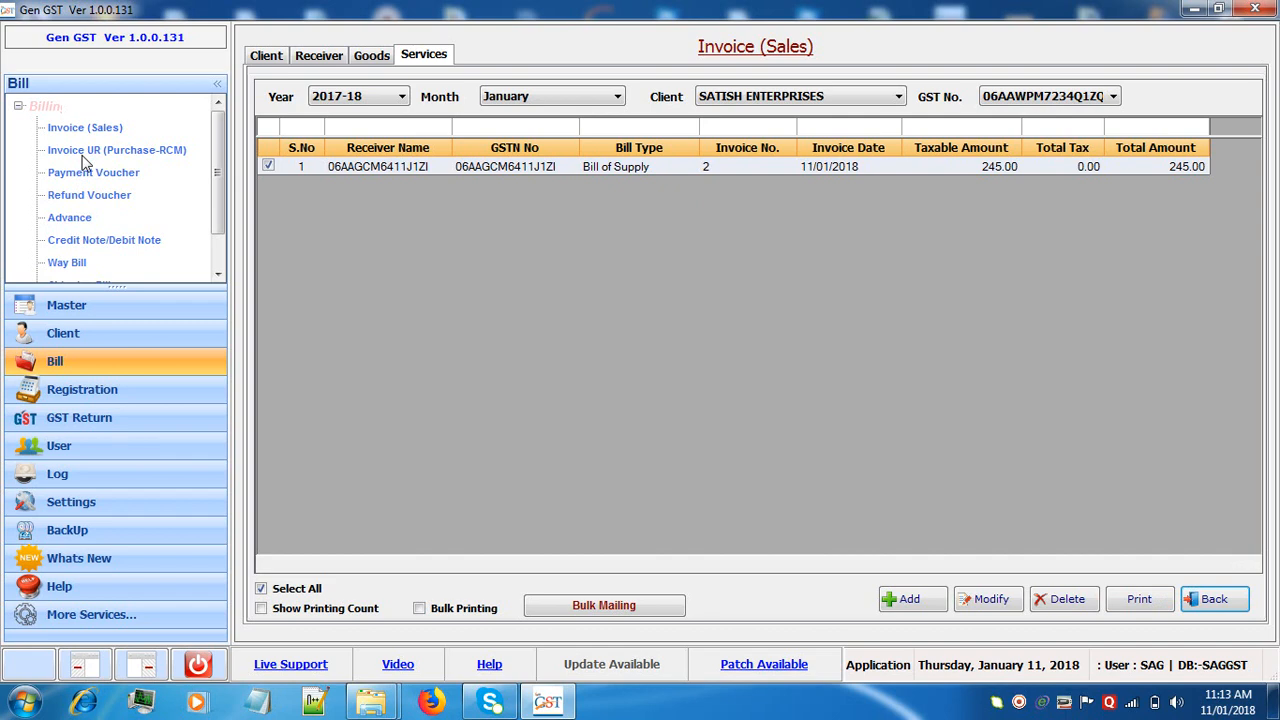
# Open Invoice UR (Purchase-RCM) and view the Seller list for SATISH ENTERPRISES.
pyautogui.click(117, 149)
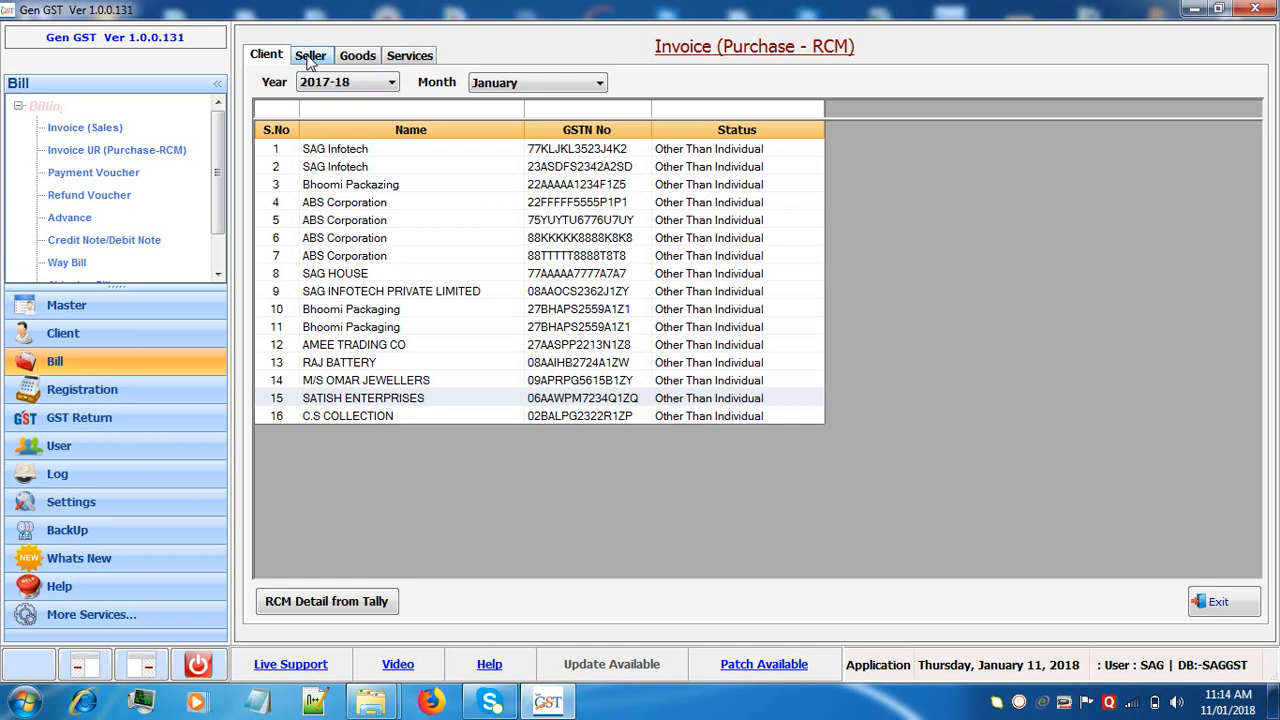
pyautogui.click(310, 55)
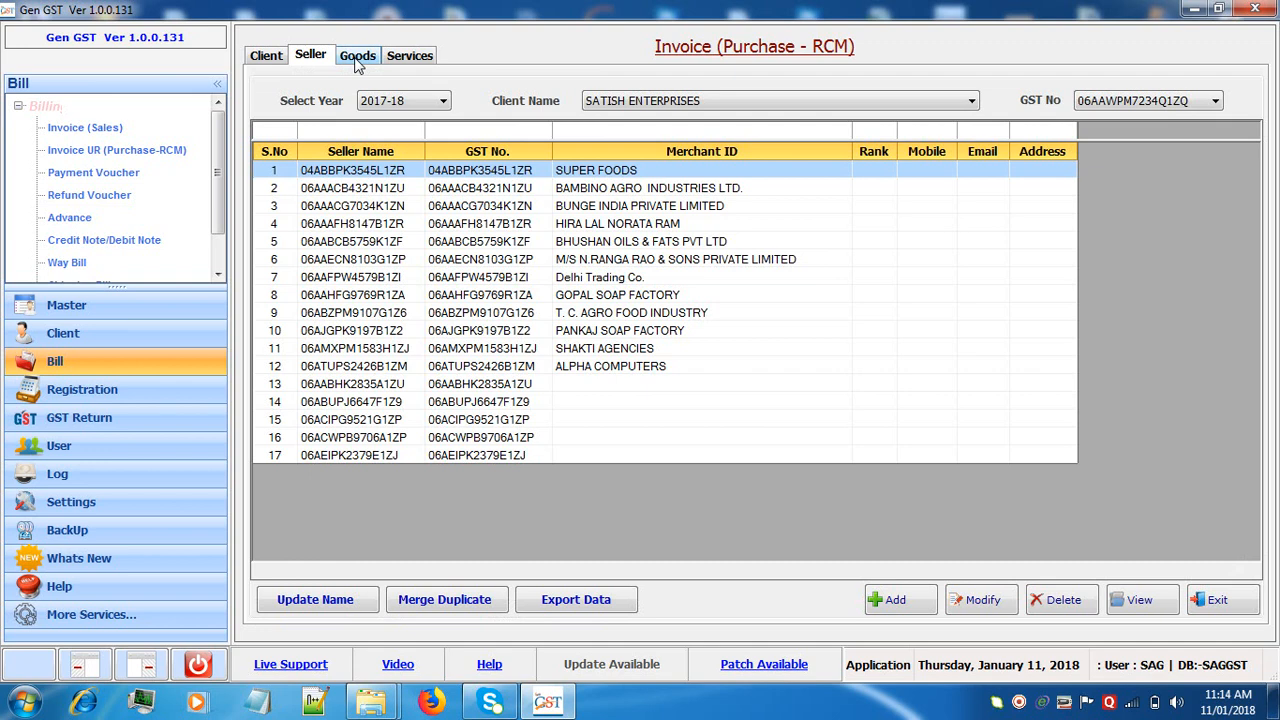
pyautogui.moveTo(361, 66)
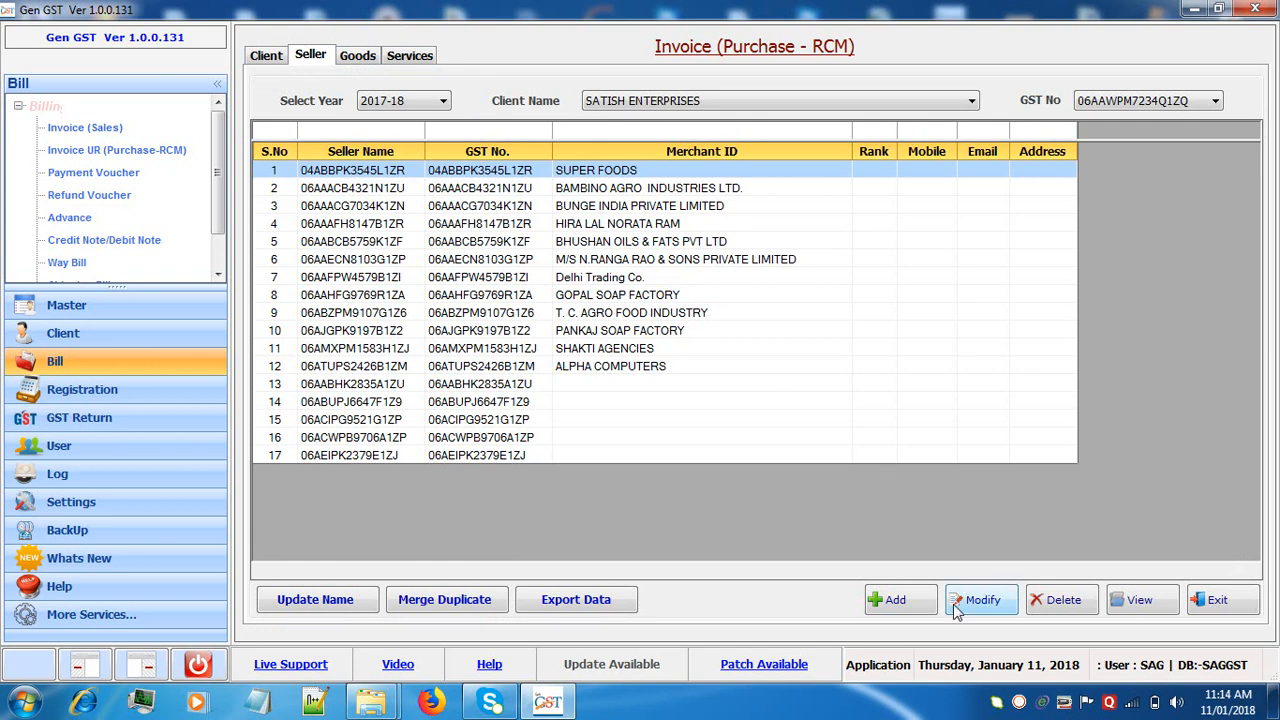
pyautogui.moveTo(855, 540)
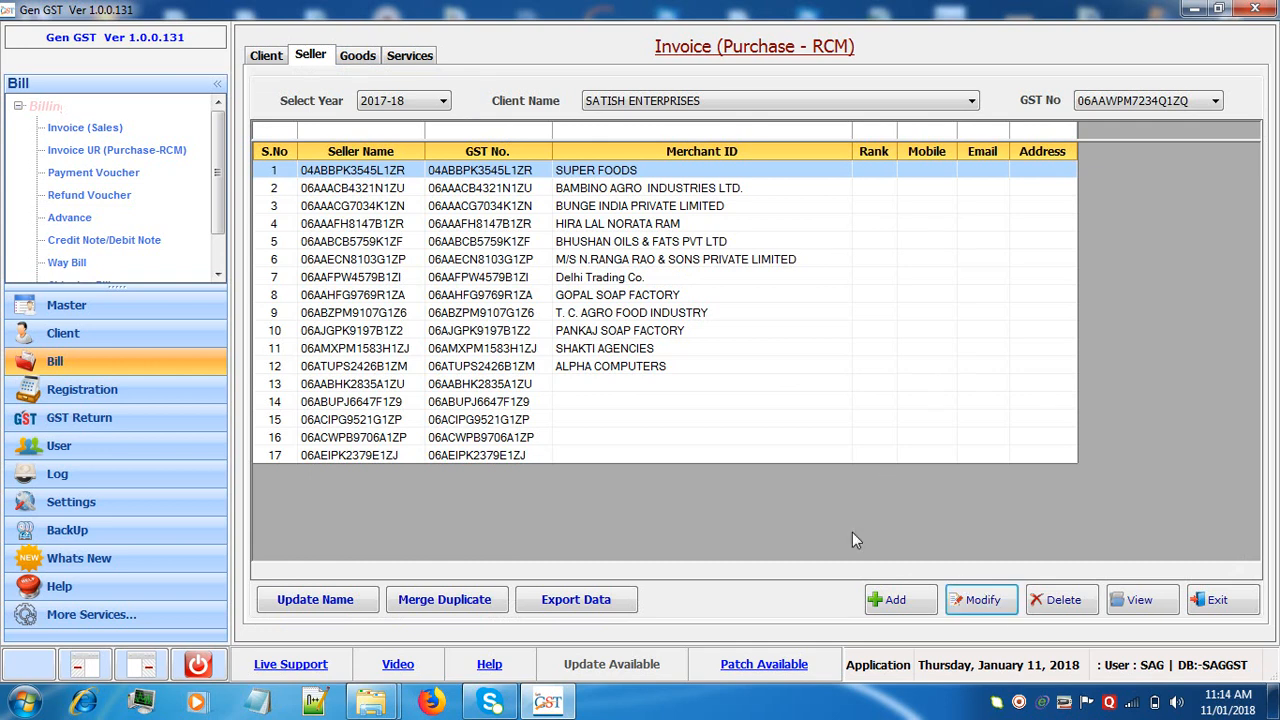
pyautogui.moveTo(955, 698)
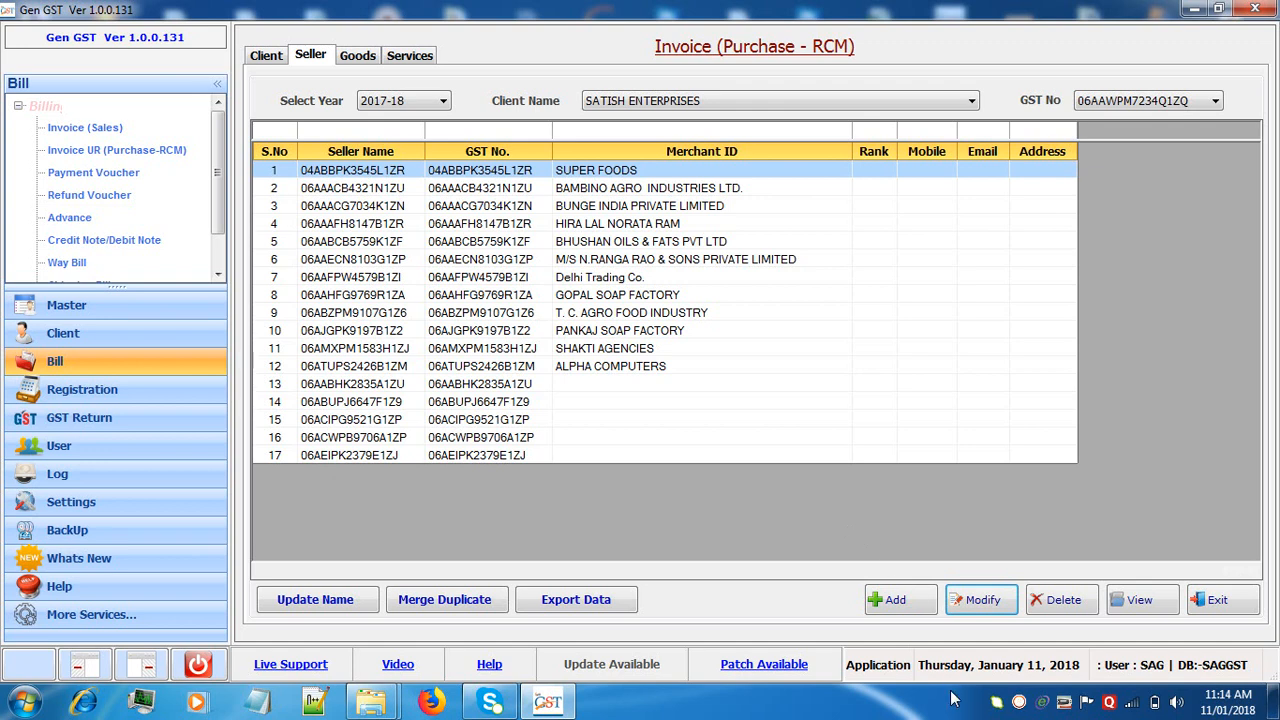